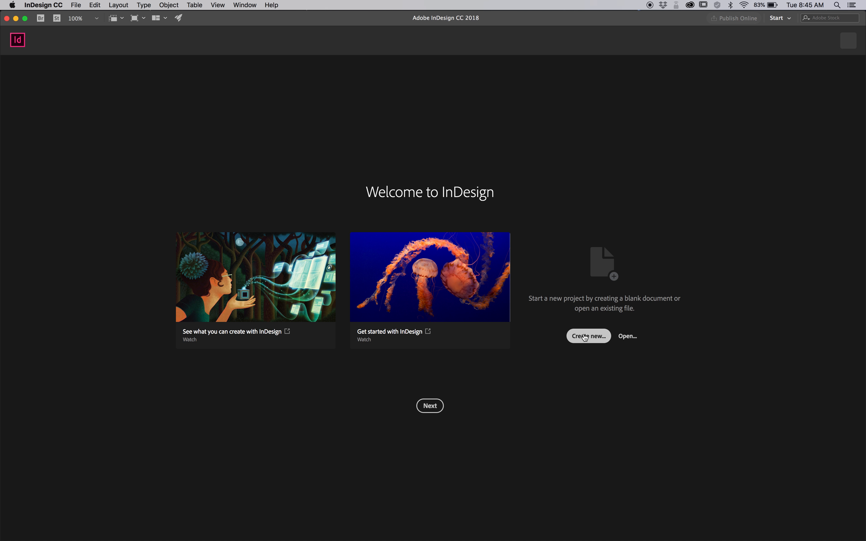
Create a new Letter print document in inches with a 0.125 in bleed.
click(589, 336)
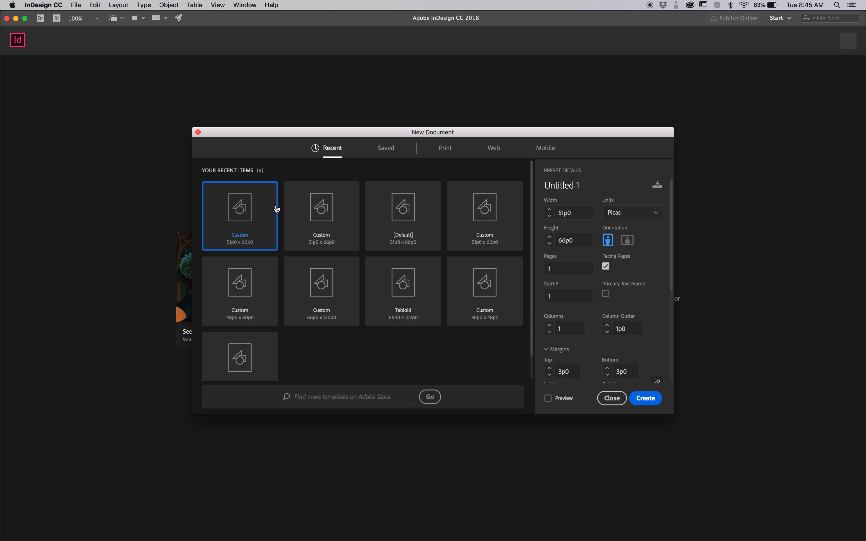
click(446, 149)
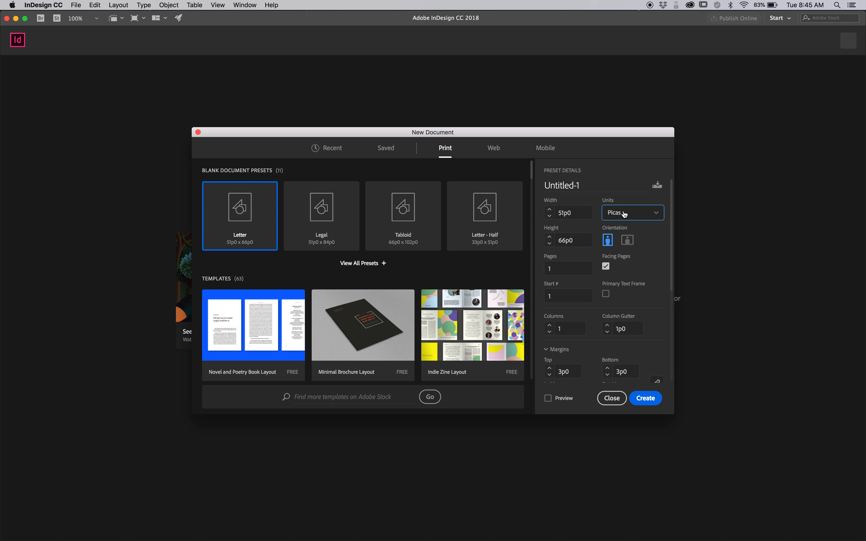
click(631, 213)
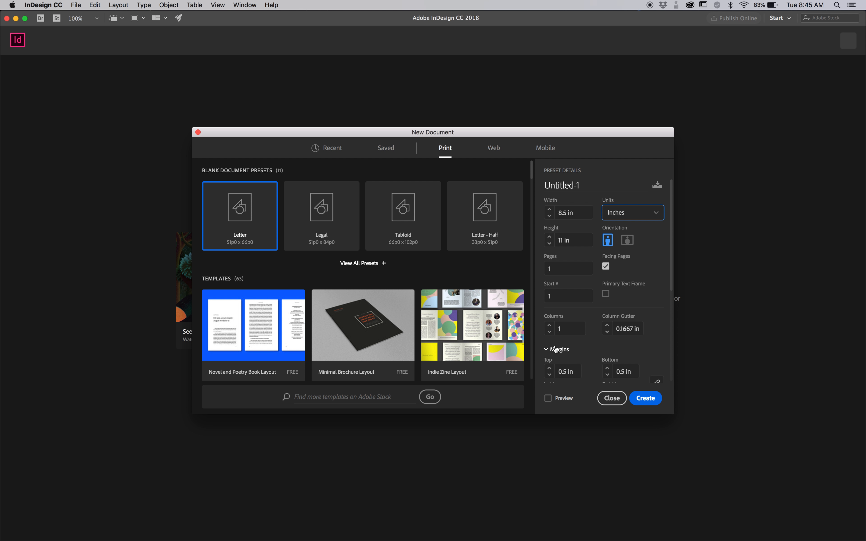
scroll(down, 3)
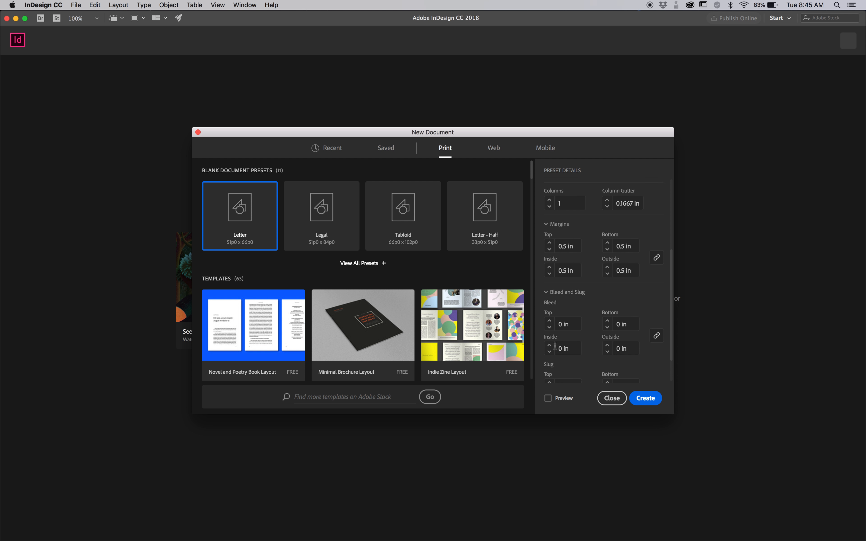
click(564, 322)
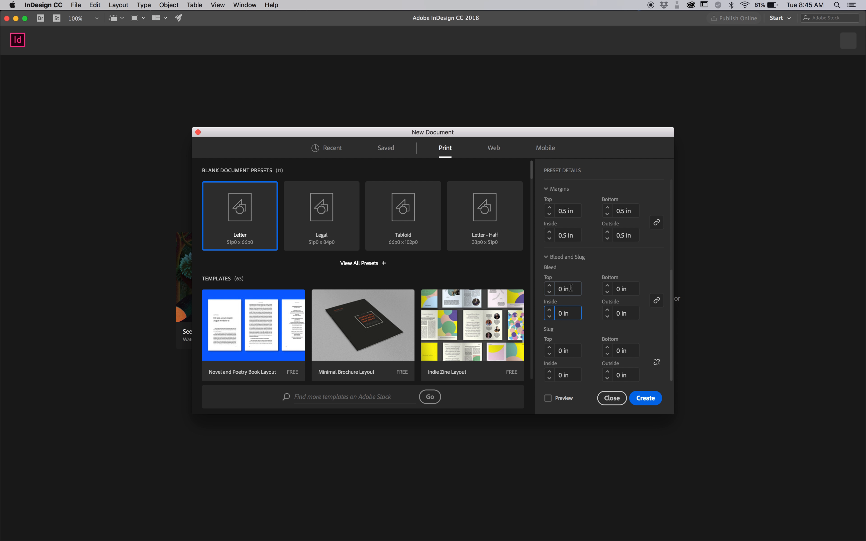
text(.125)
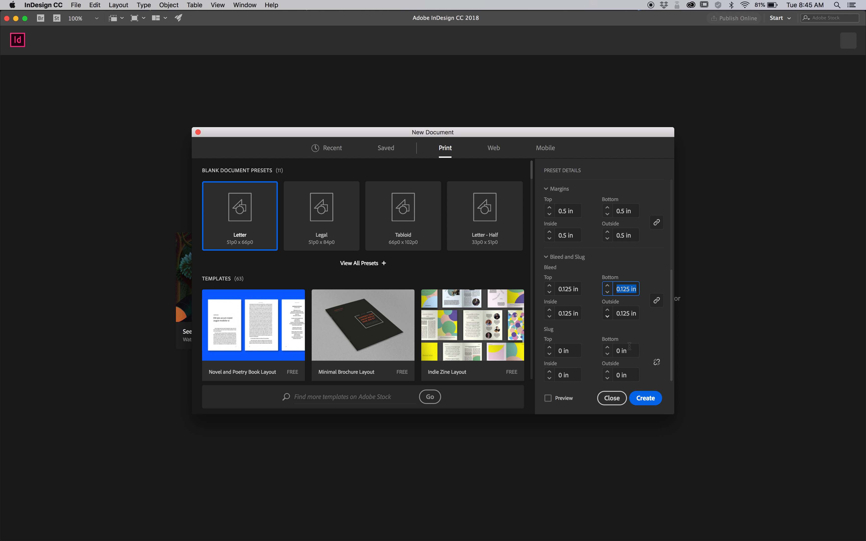
mouse_move(644, 400)
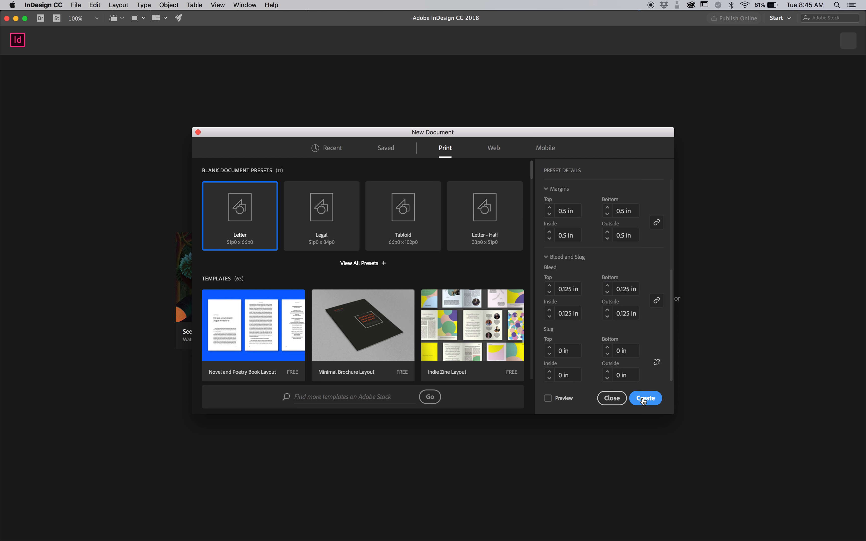
click(646, 398)
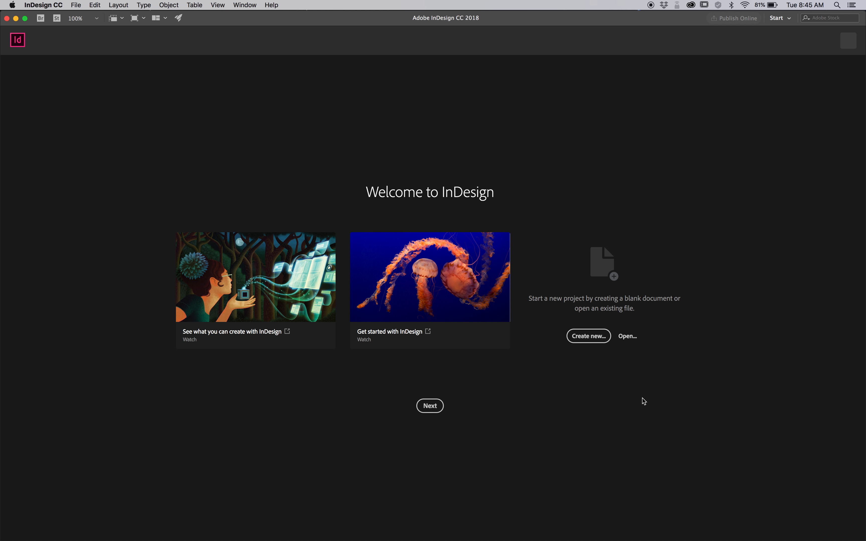
click(589, 336)
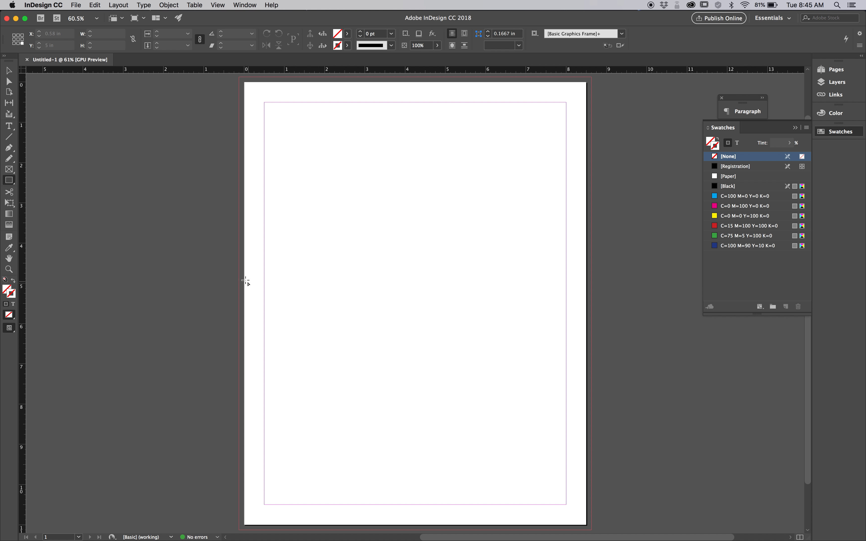
mouse_move(520, 283)
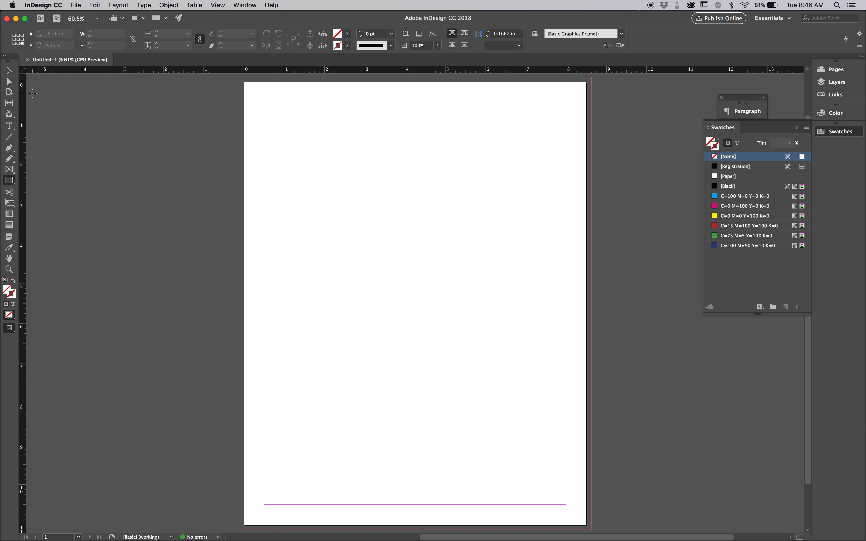
mouse_move(9, 157)
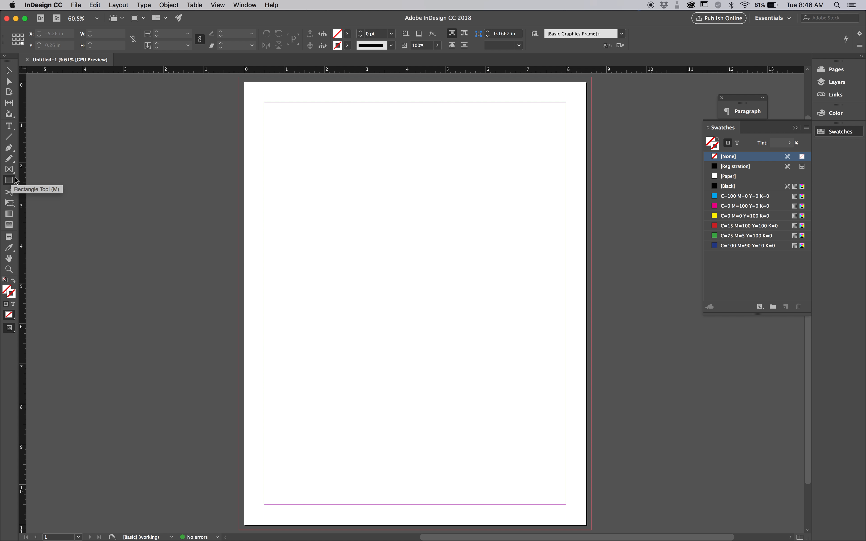
Preview a margin-fitted guide grid of 4 rows and 3 columns via Create Guides.
click(118, 5)
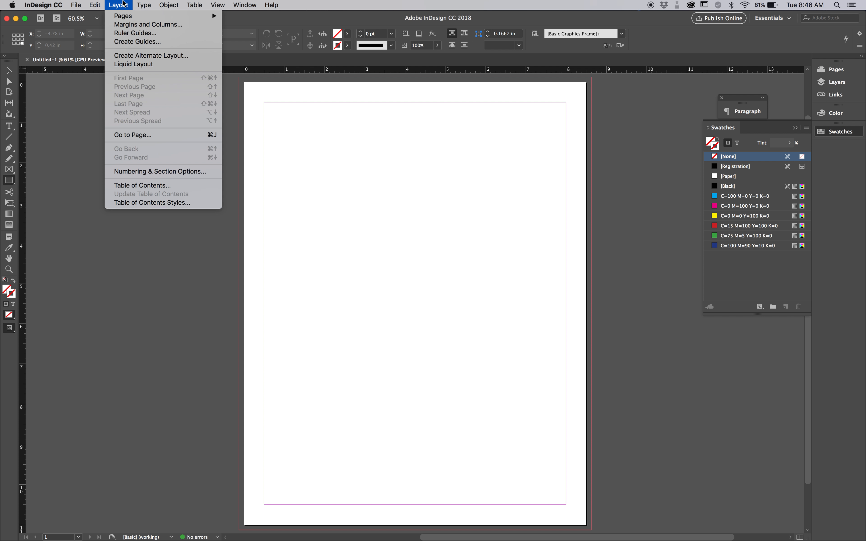
mouse_move(124, 37)
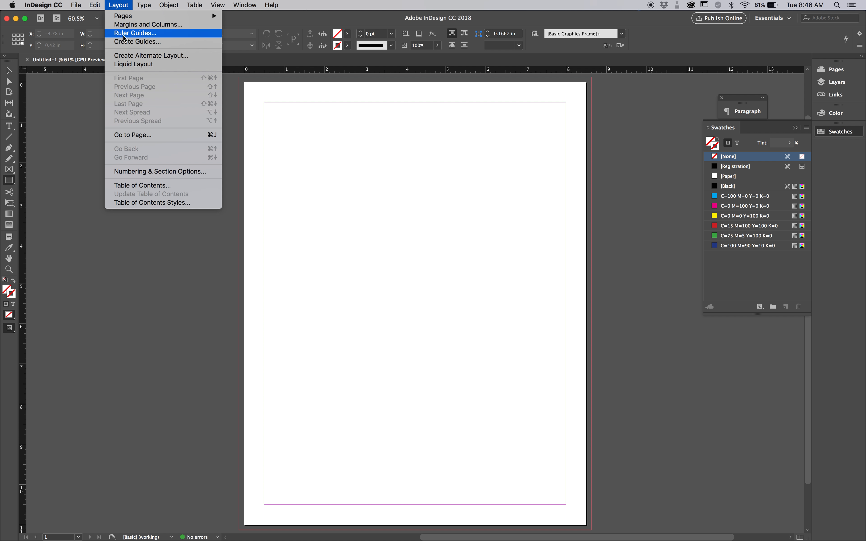
mouse_move(125, 45)
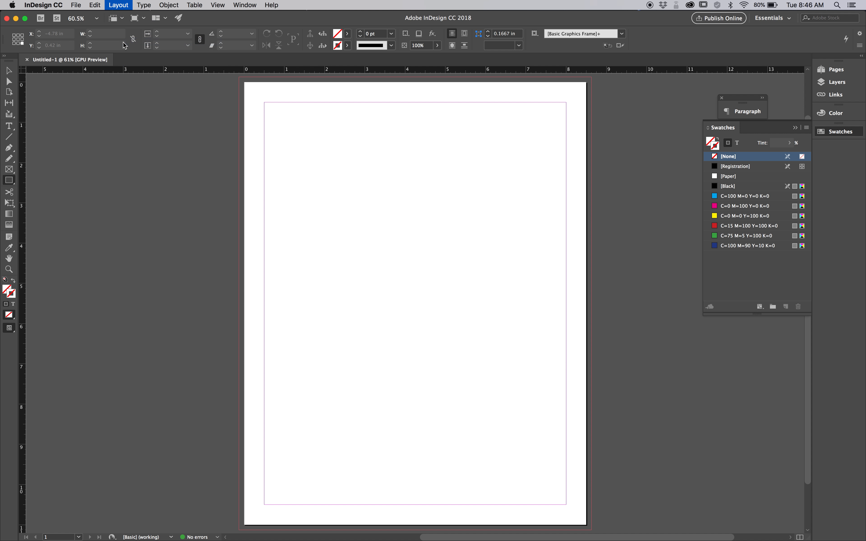
click(118, 5)
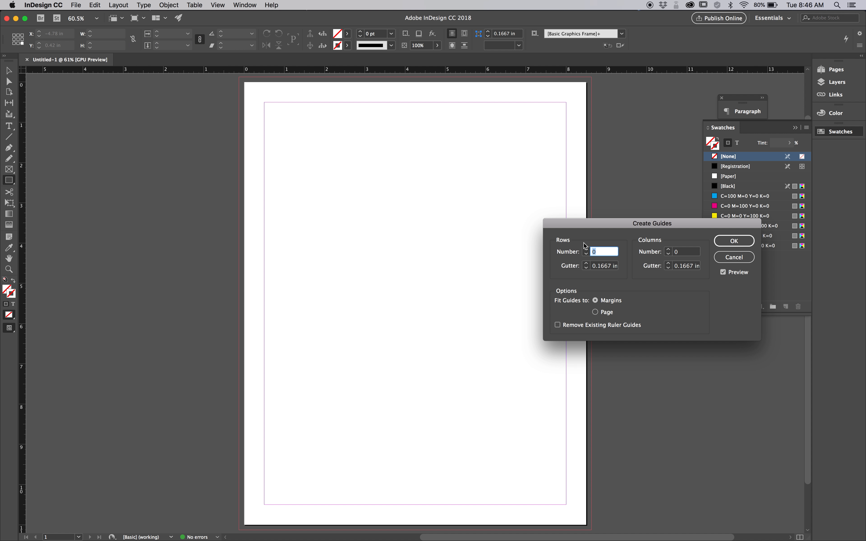
text(4)
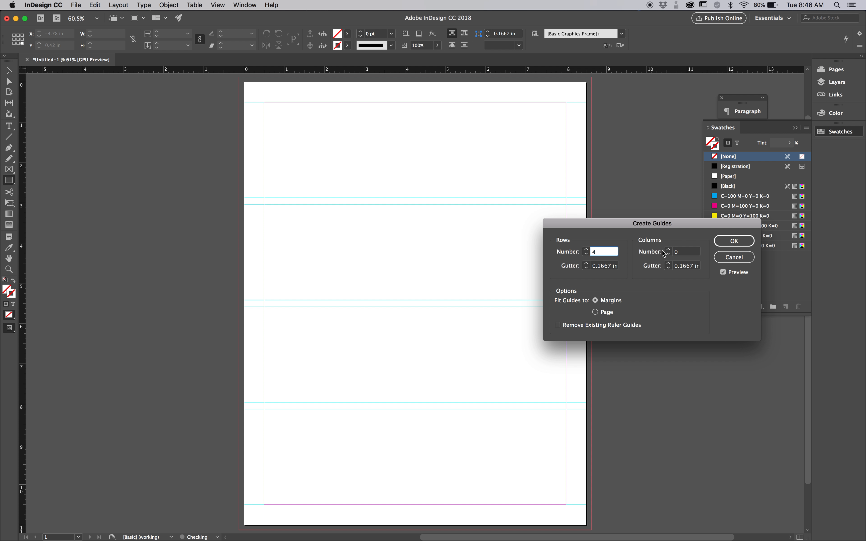
text(4)
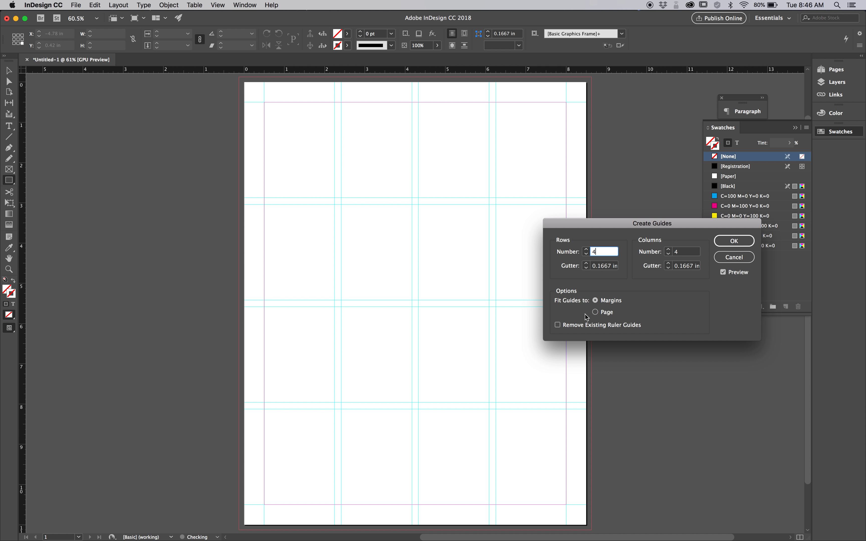
mouse_move(312, 145)
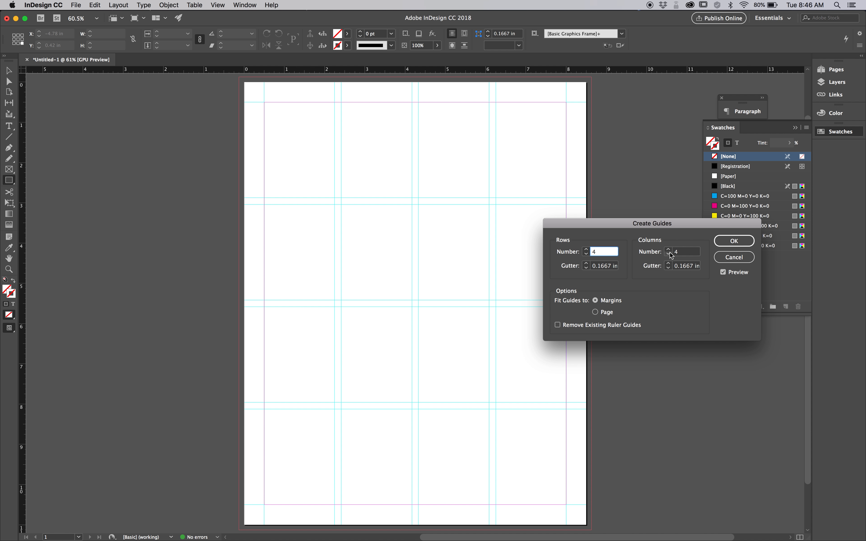
click(667, 255)
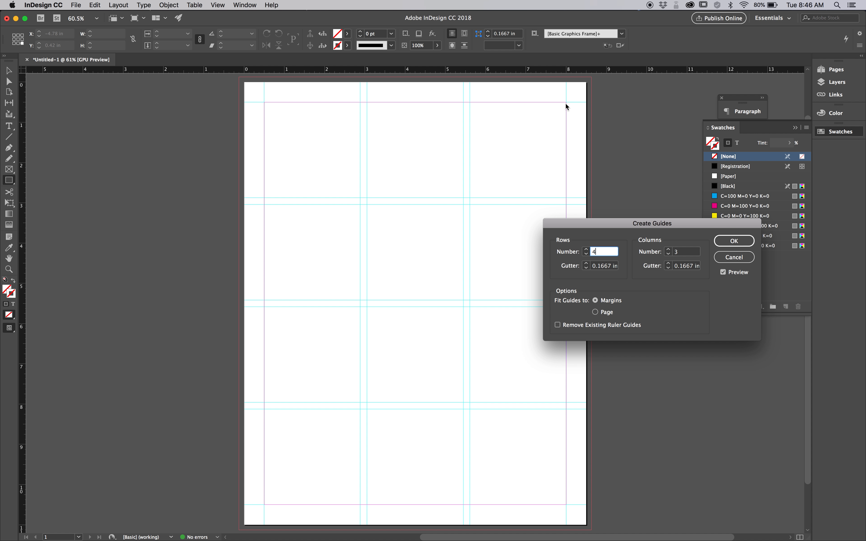
mouse_move(255, 156)
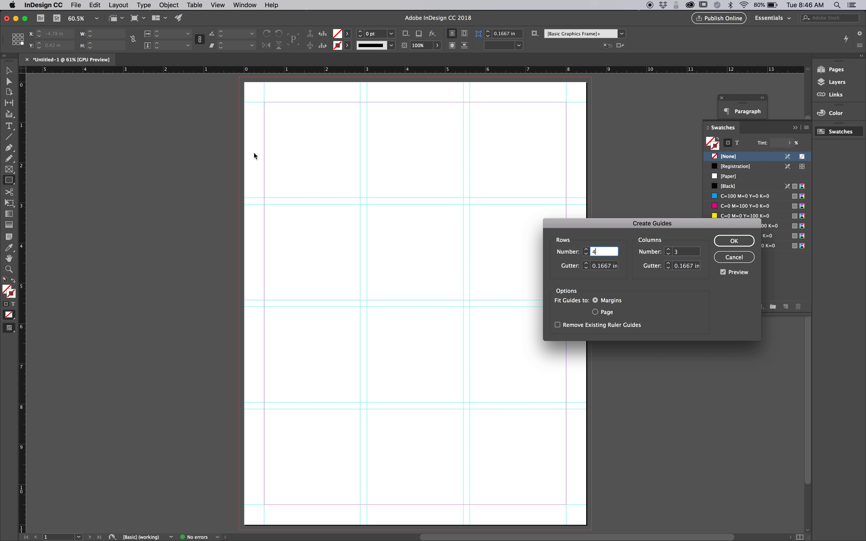
mouse_move(572, 96)
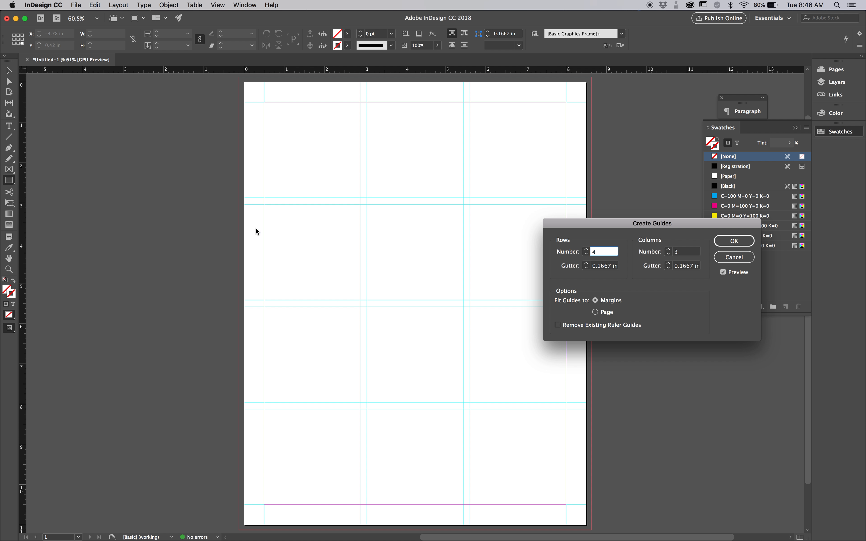
mouse_move(252, 225)
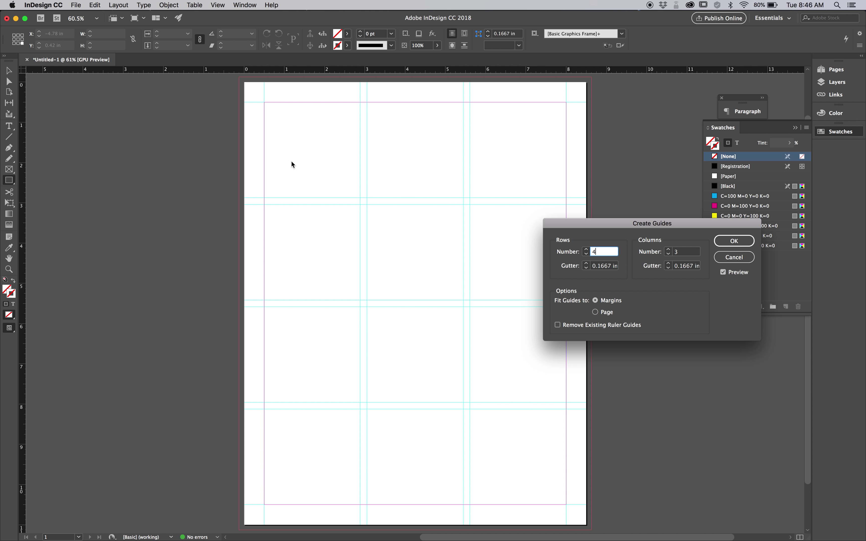
mouse_move(364, 242)
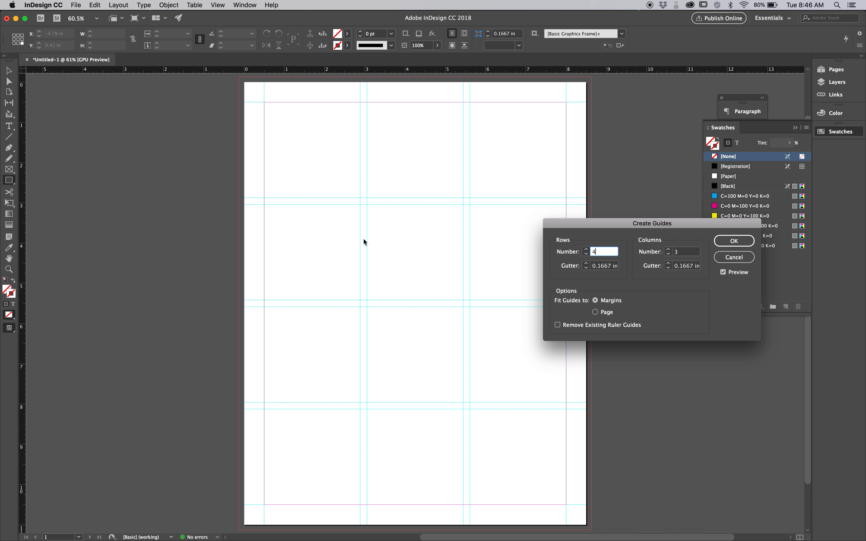
Confirm the guides, draw a frame over the lower-right four modules, and dock the Swatches panel.
click(734, 241)
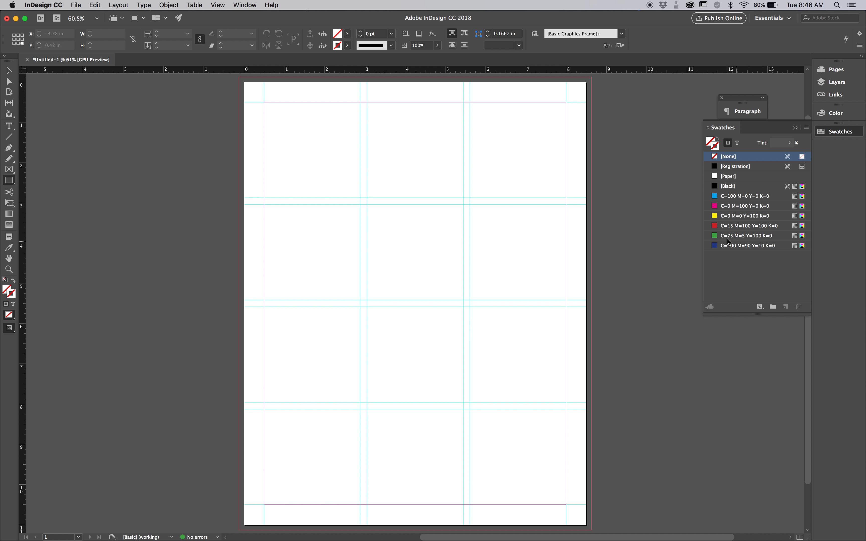
mouse_move(9, 168)
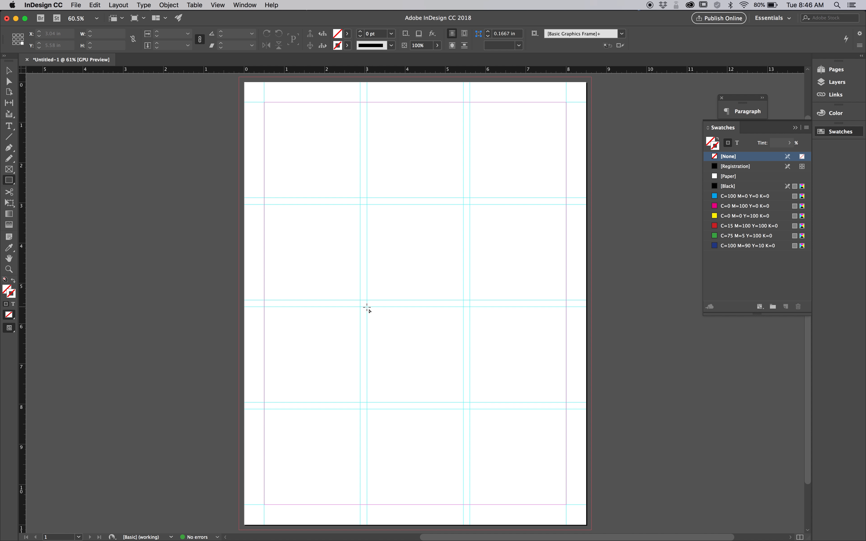
drag(366, 307, 567, 505)
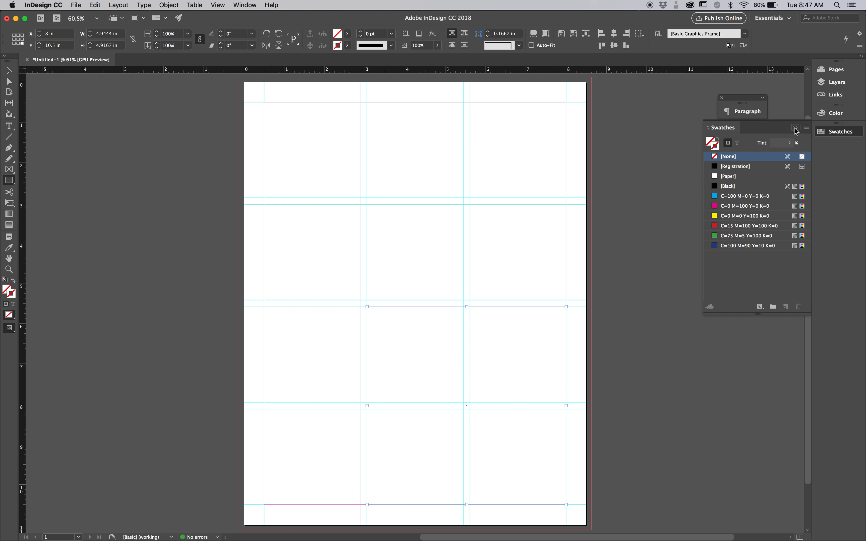
mouse_move(836, 137)
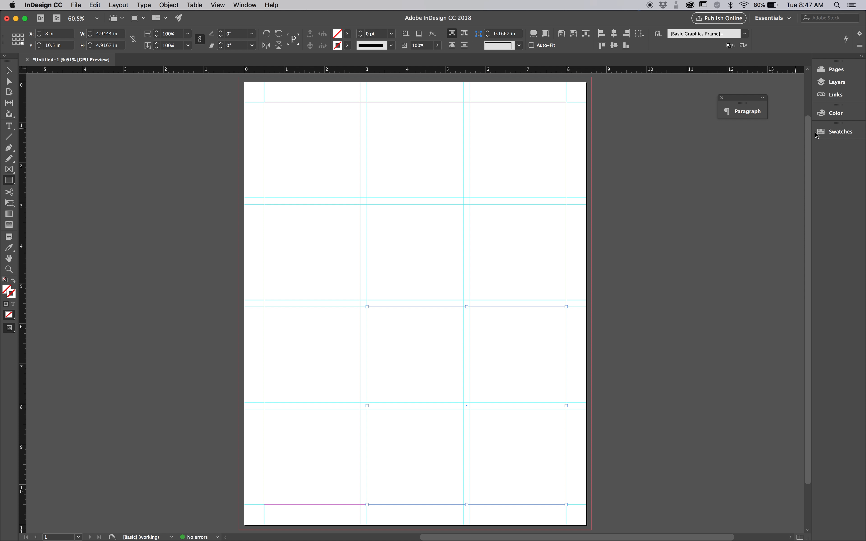
click(841, 131)
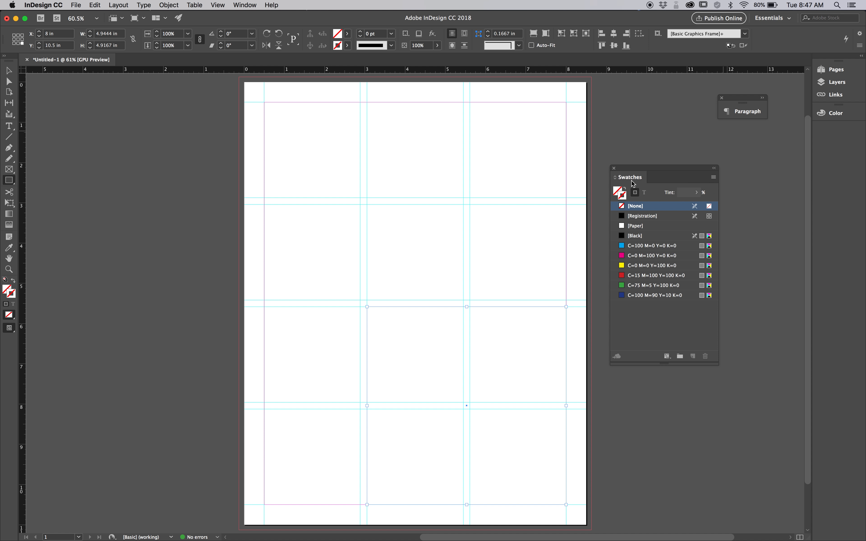
drag(629, 177, 672, 168)
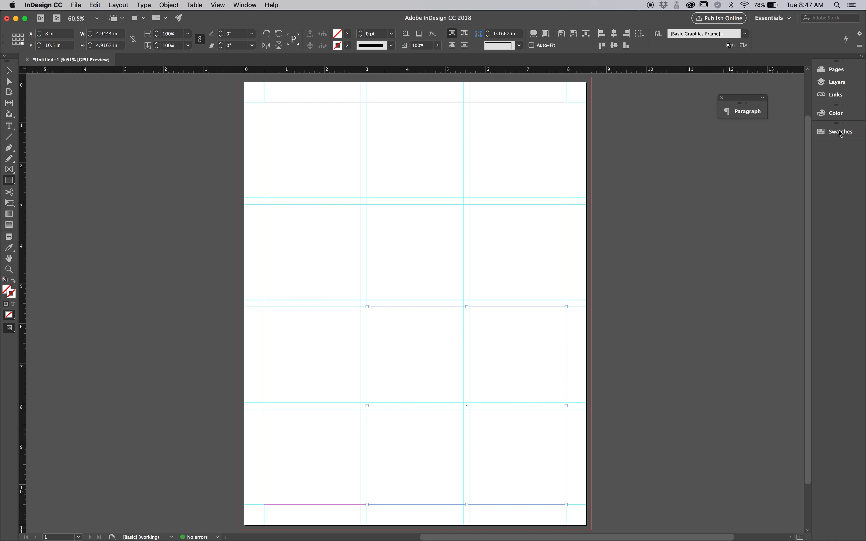
Give the lower-right frame a red stroke and no fill.
click(840, 131)
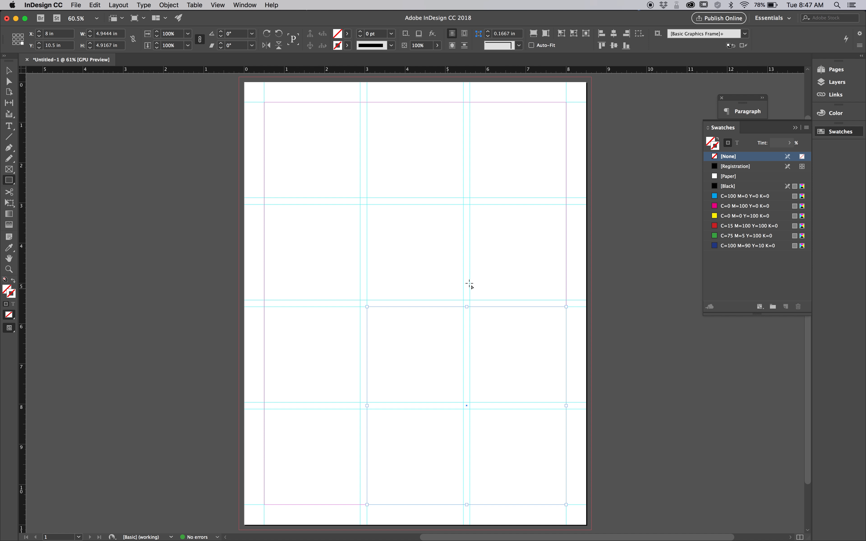
mouse_move(8, 71)
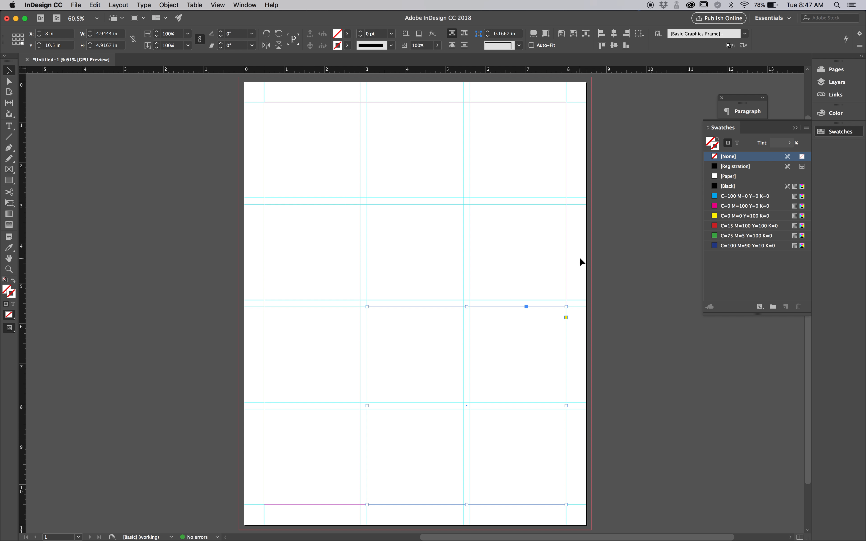
click(749, 226)
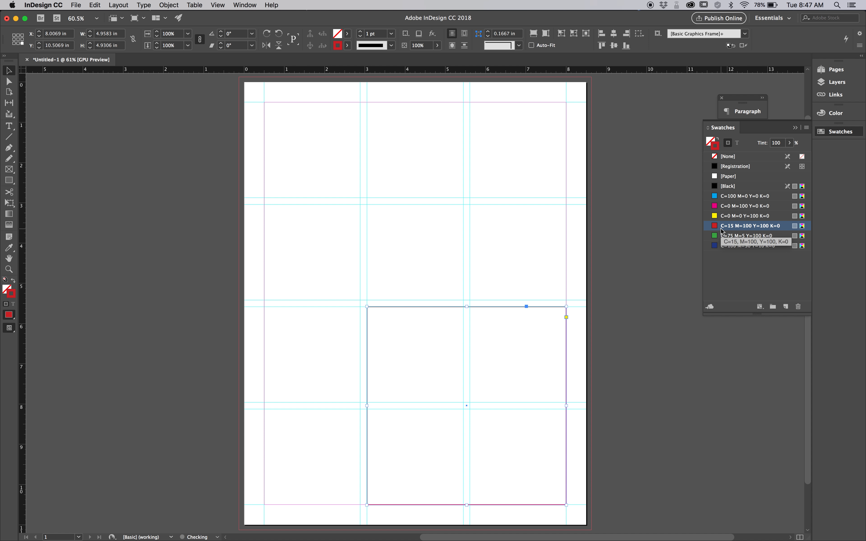
click(728, 157)
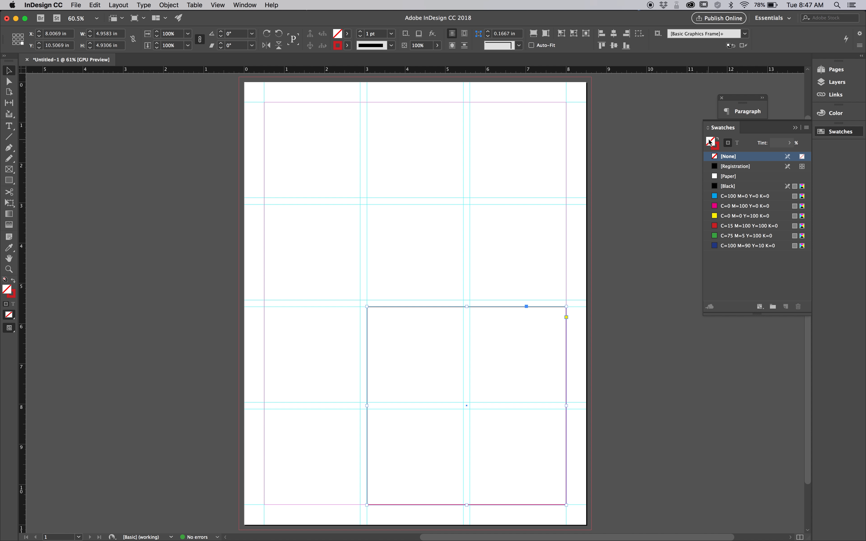
click(744, 206)
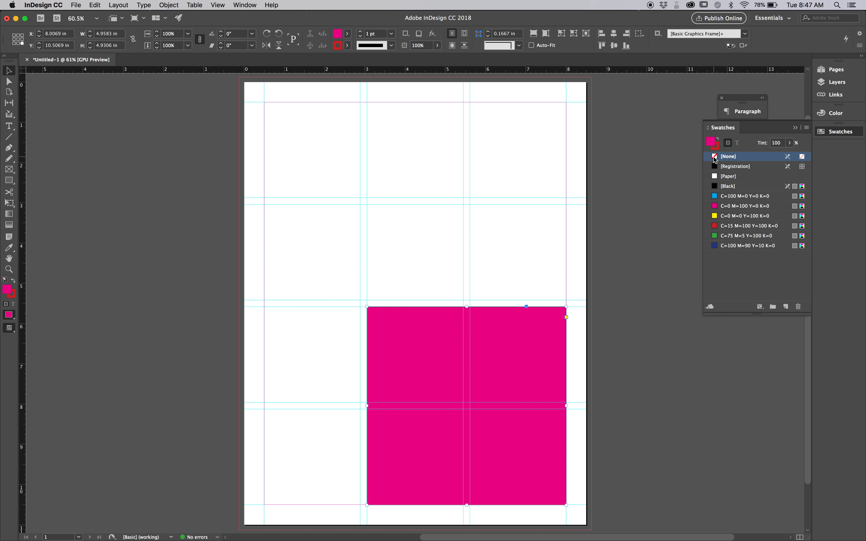
click(729, 156)
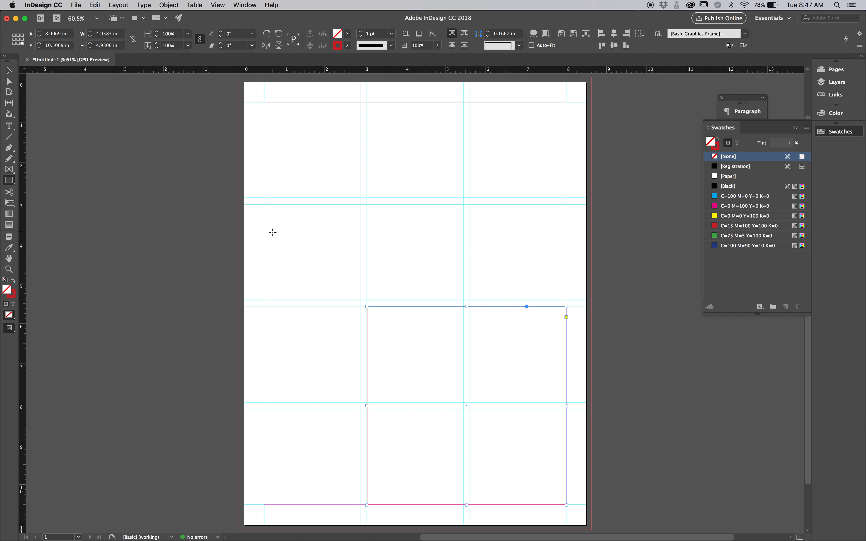
mouse_move(8, 71)
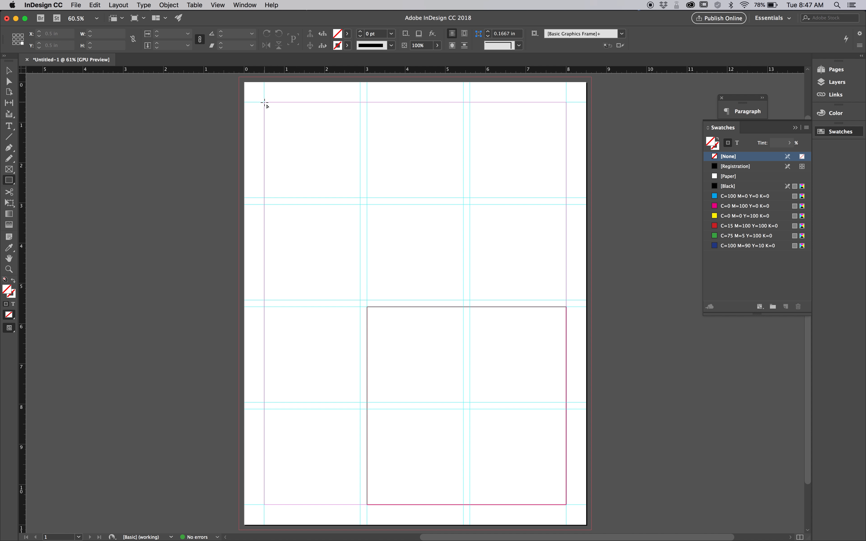
Draw a tall frame down the left column and give it a red stroke.
drag(264, 102, 364, 502)
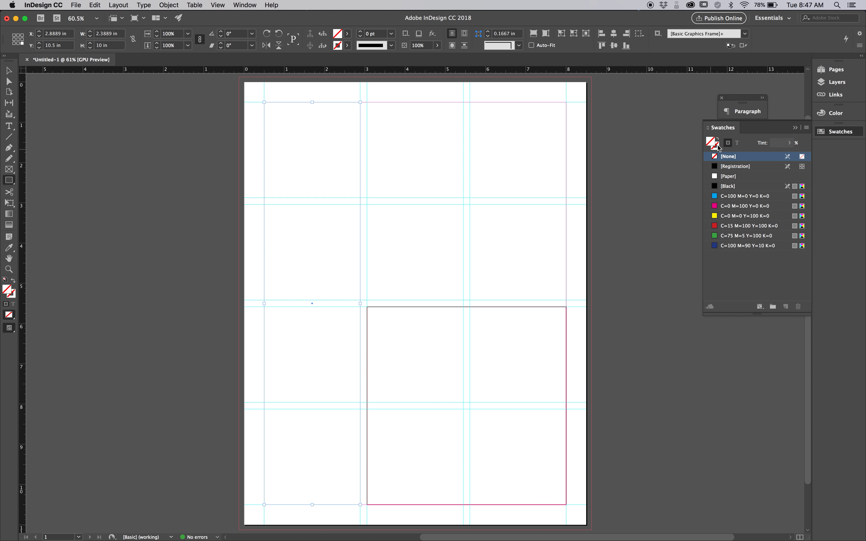
mouse_move(717, 146)
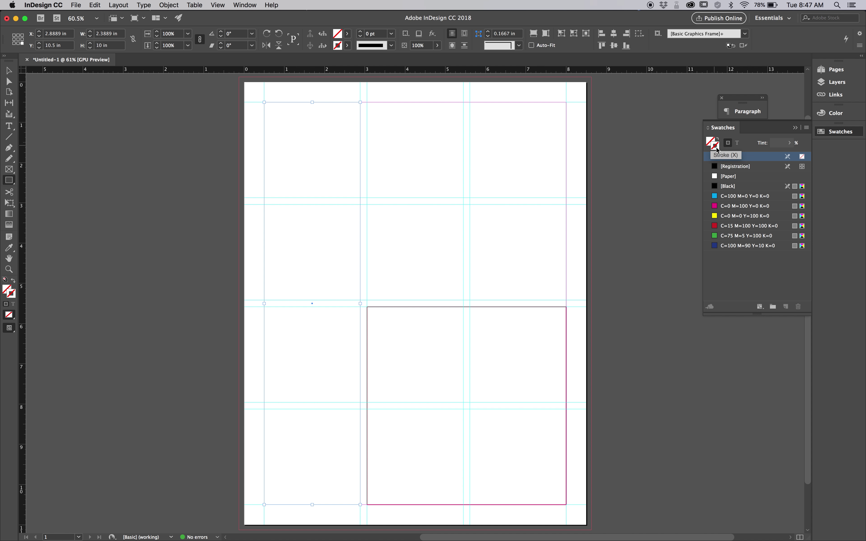
click(745, 226)
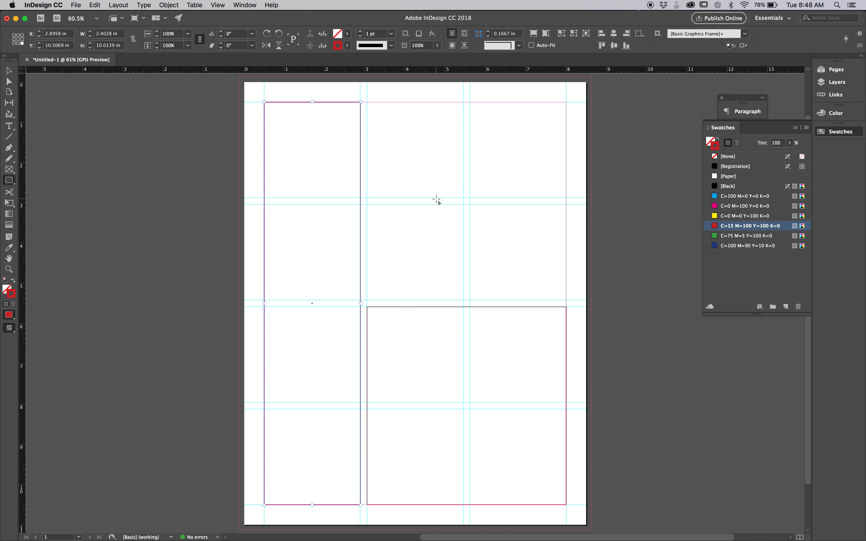
mouse_move(394, 270)
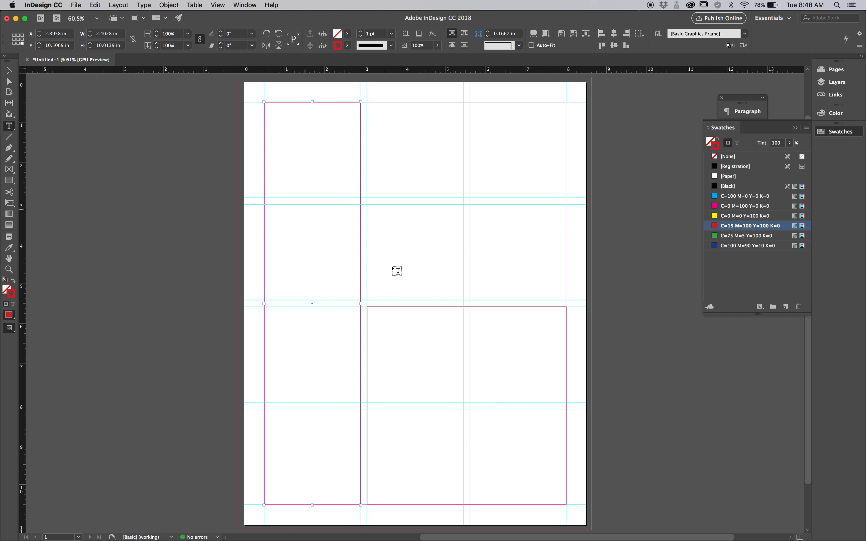
mouse_move(473, 250)
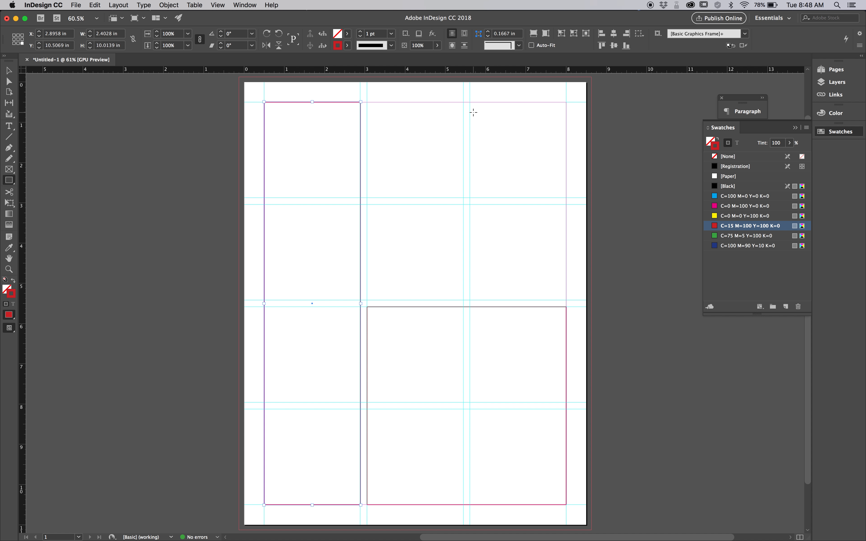
mouse_move(499, 119)
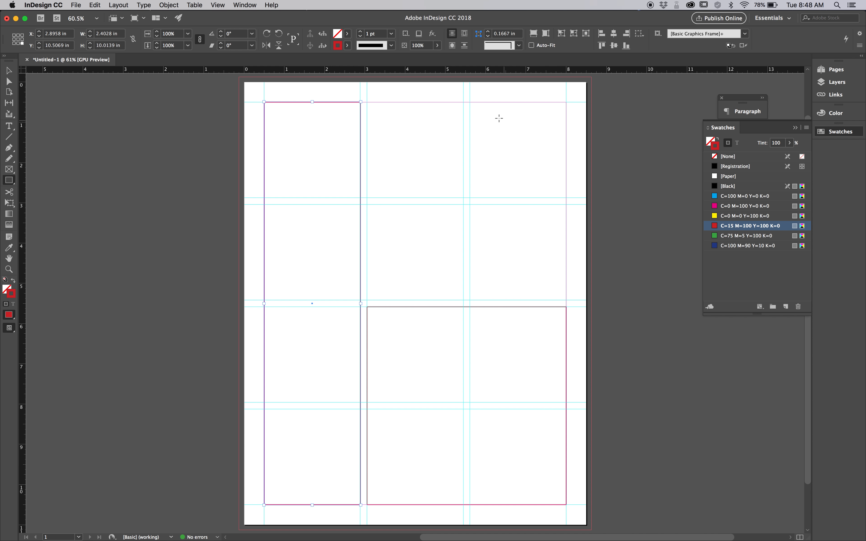
Draw a frame fitted to the top-right module with a red stroke.
drag(469, 101, 563, 199)
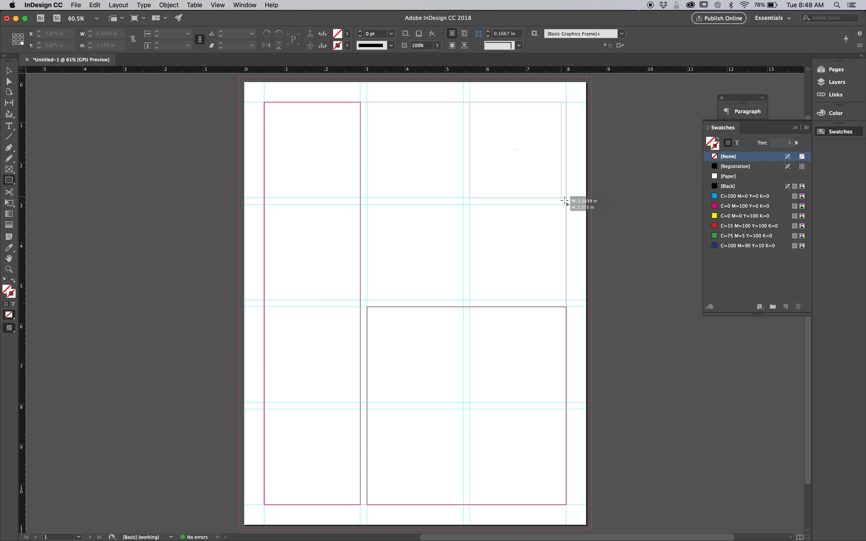
drag(564, 202, 569, 199)
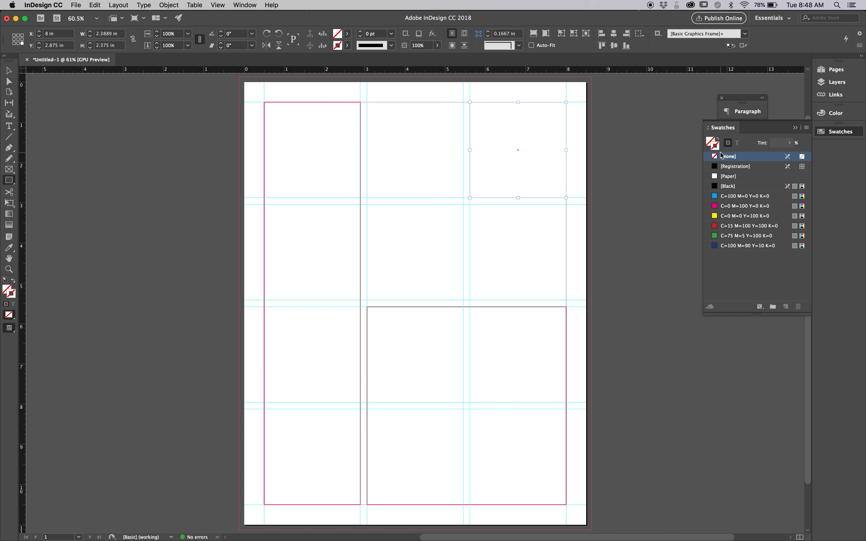
click(746, 226)
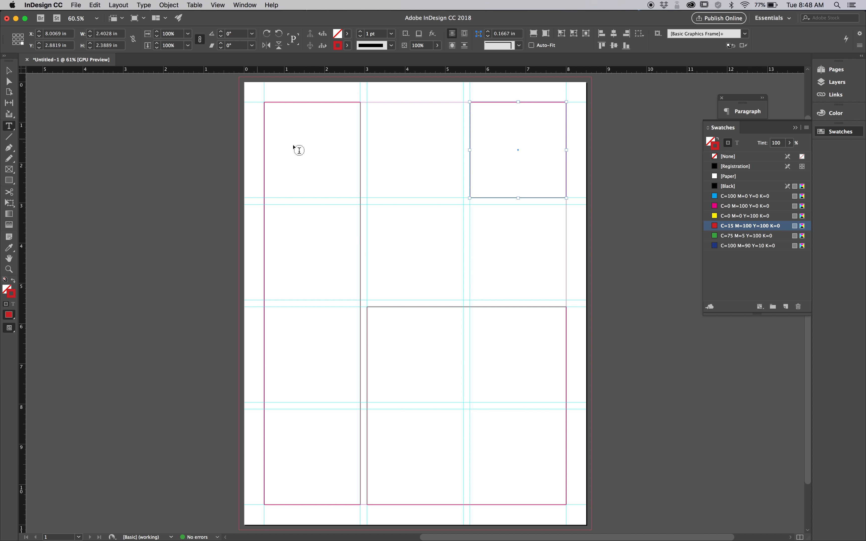
Draw a text frame in the middle column containing the word module.
drag(380, 230, 446, 250)
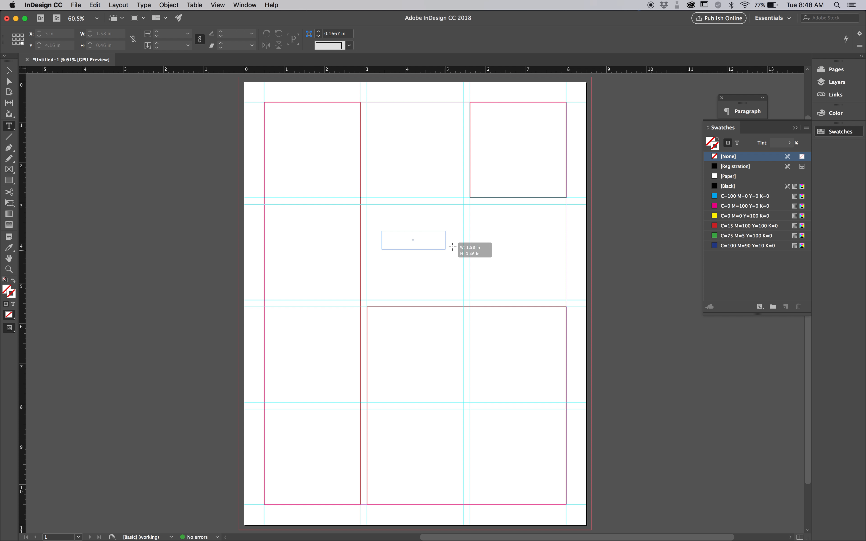
click(413, 240)
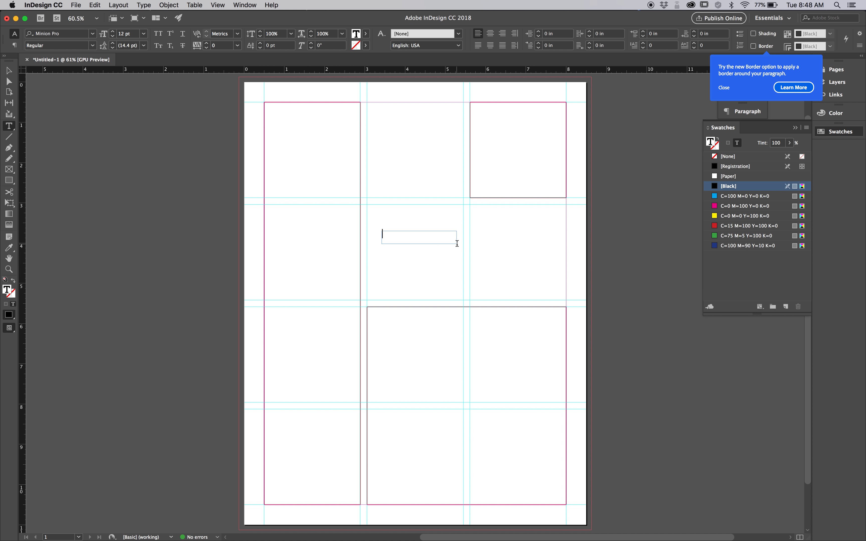
text(module)
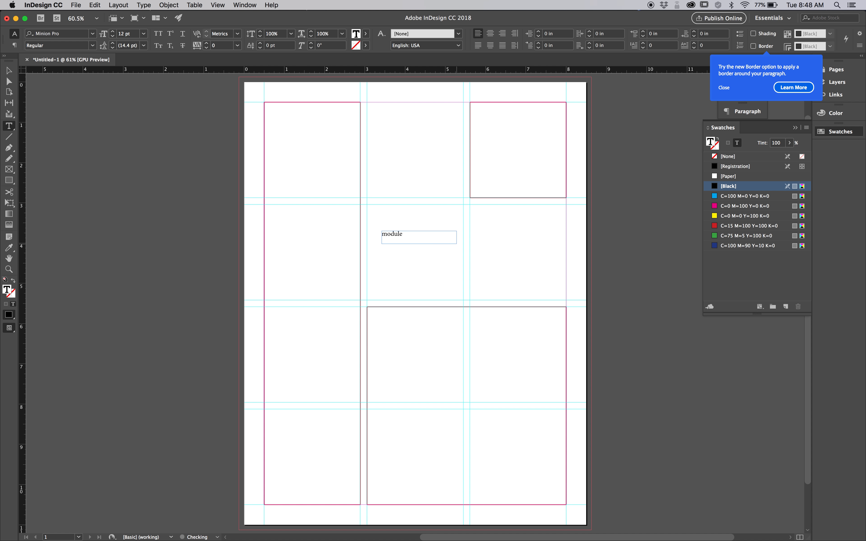
double_click(392, 234)
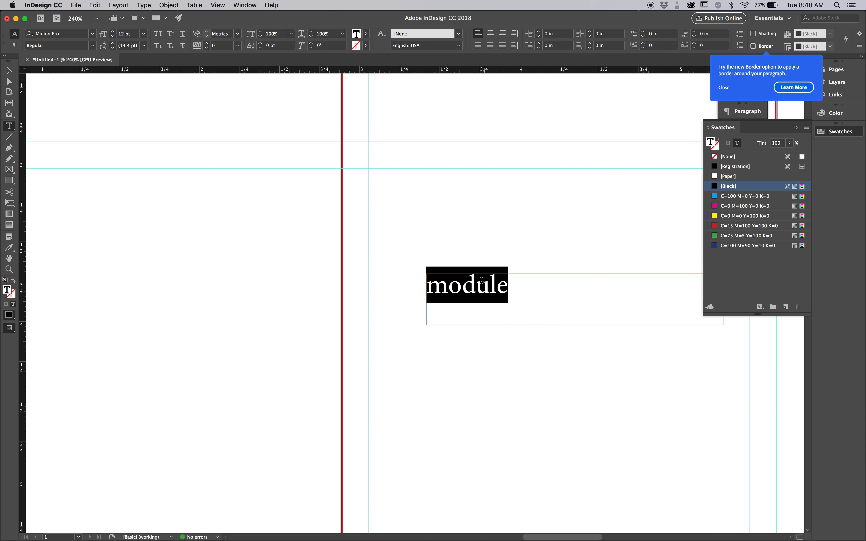
Make MODULE uppercase, set it in Gotham Book and centre it.
click(144, 5)
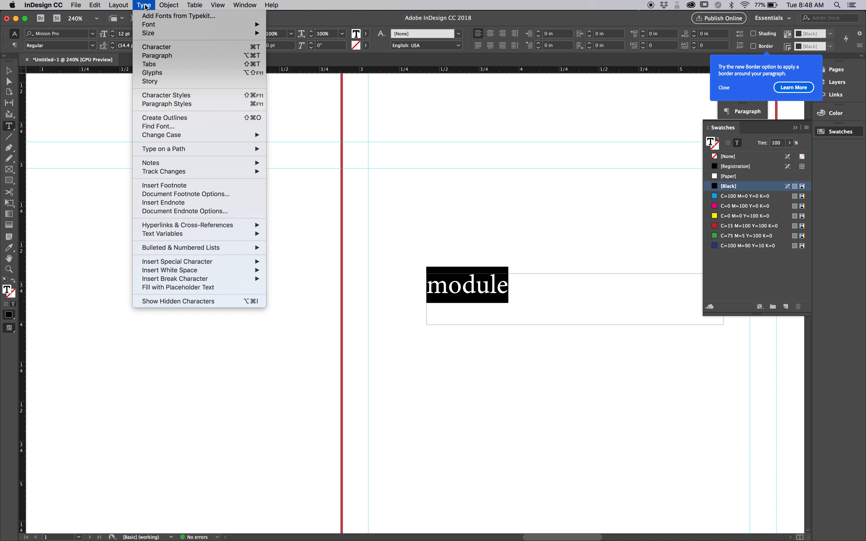
mouse_move(161, 135)
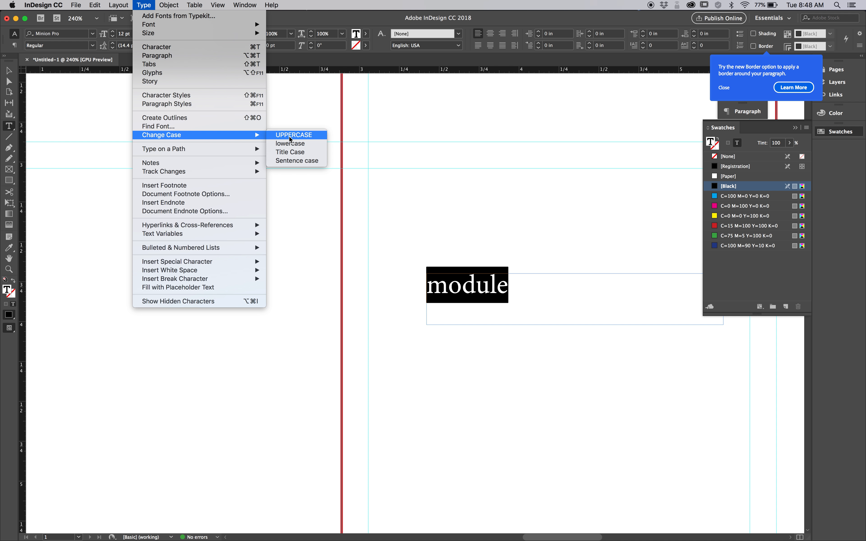
click(294, 135)
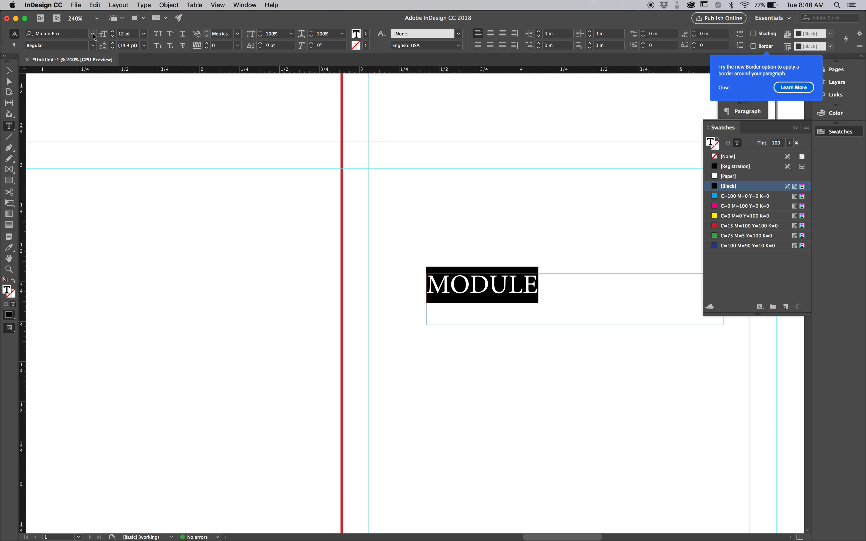
click(92, 33)
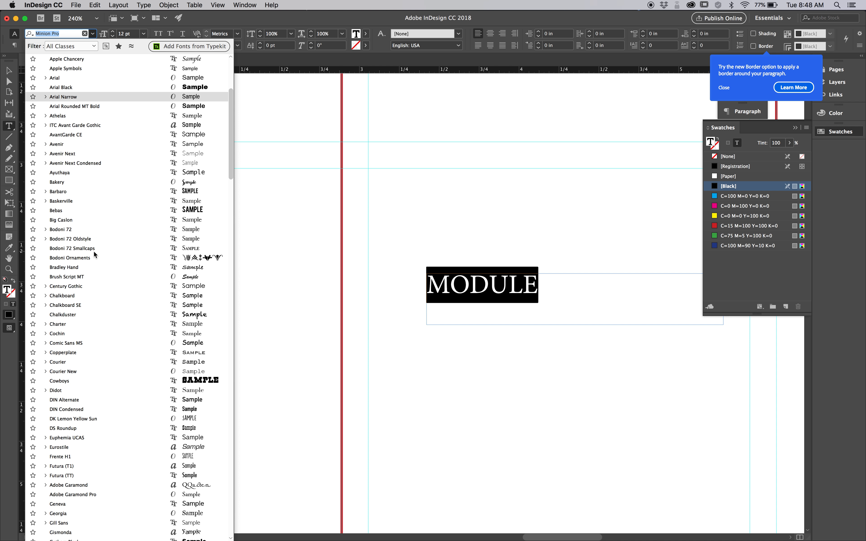
scroll(down, 3)
text(Gotham Book)
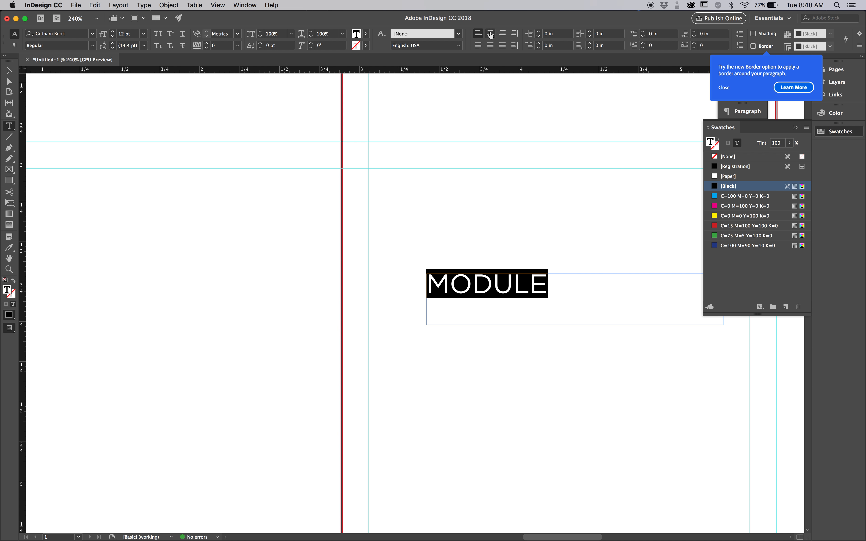
click(490, 33)
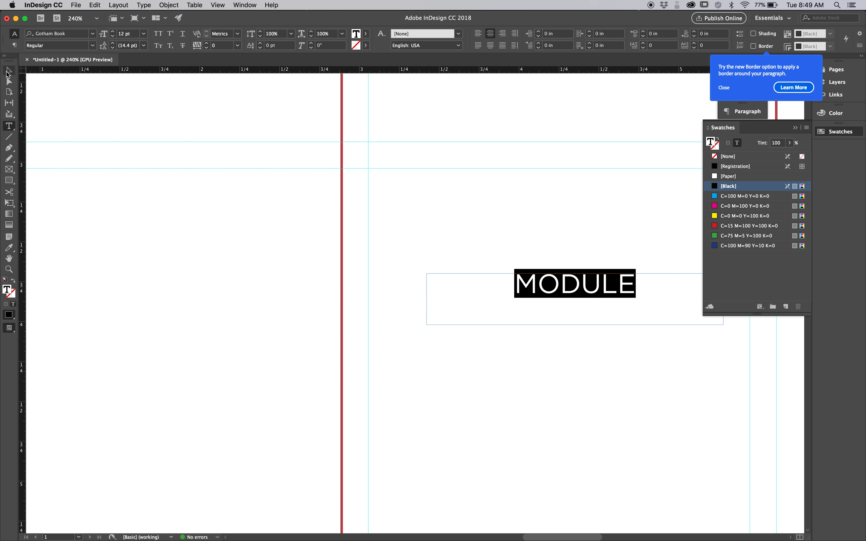
click(8, 71)
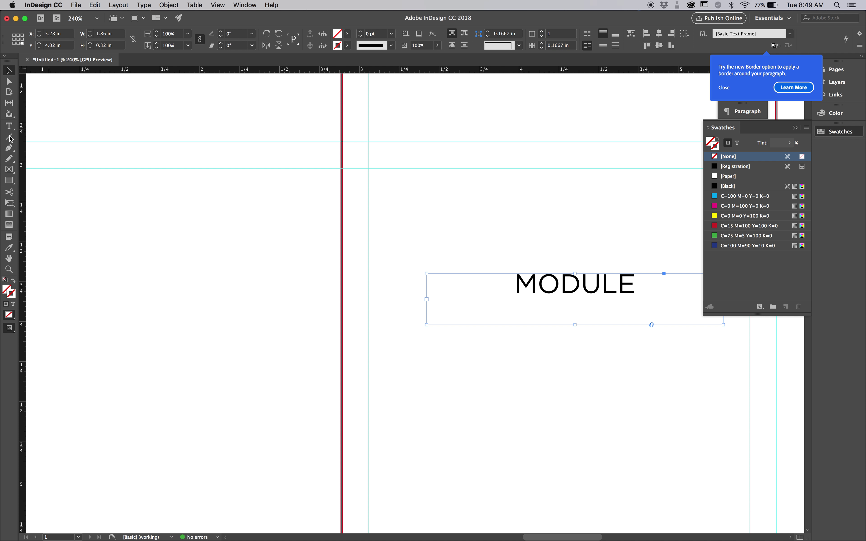
click(7, 127)
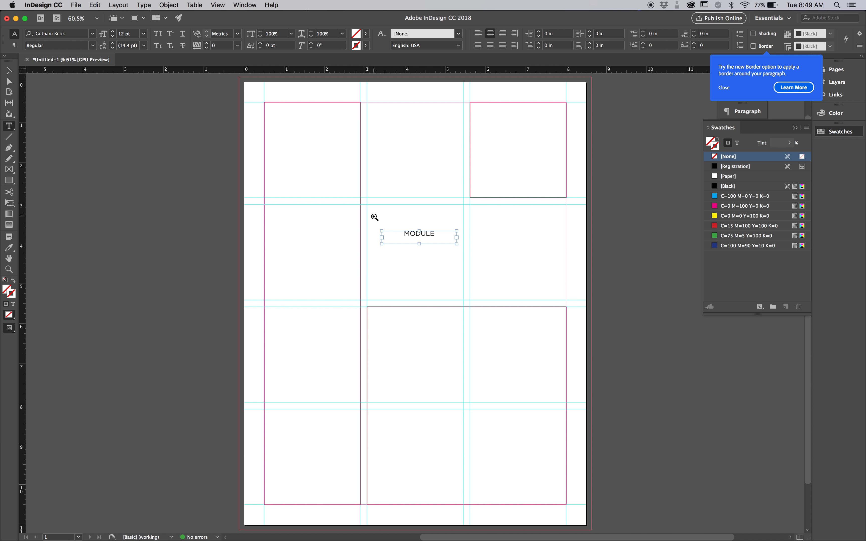
click(375, 217)
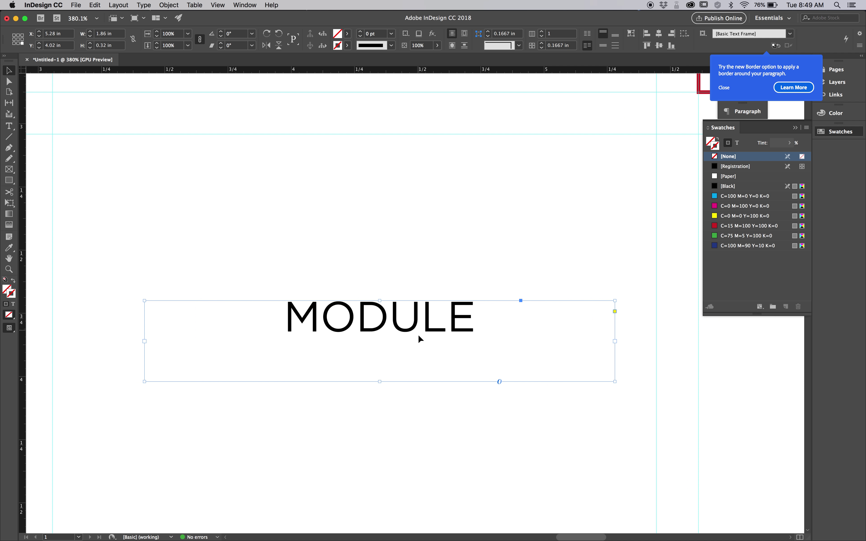
mouse_move(586, 62)
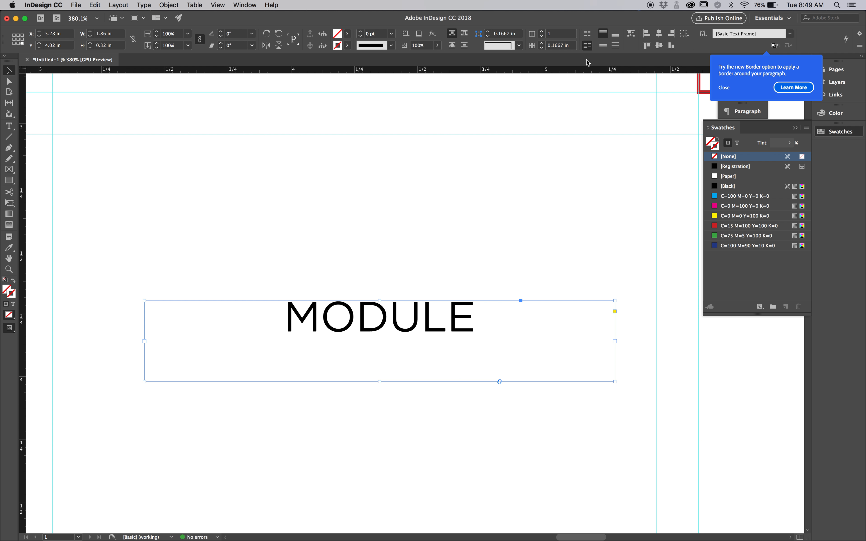
mouse_move(567, 42)
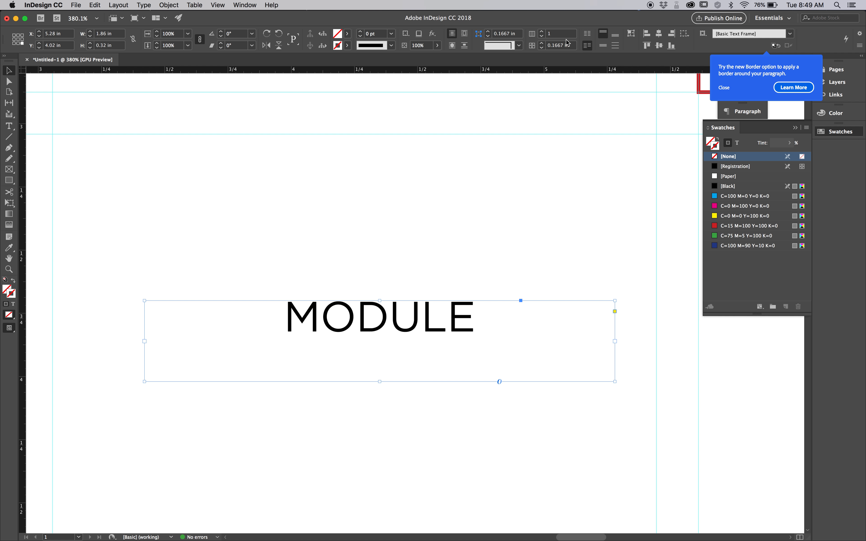
mouse_move(602, 33)
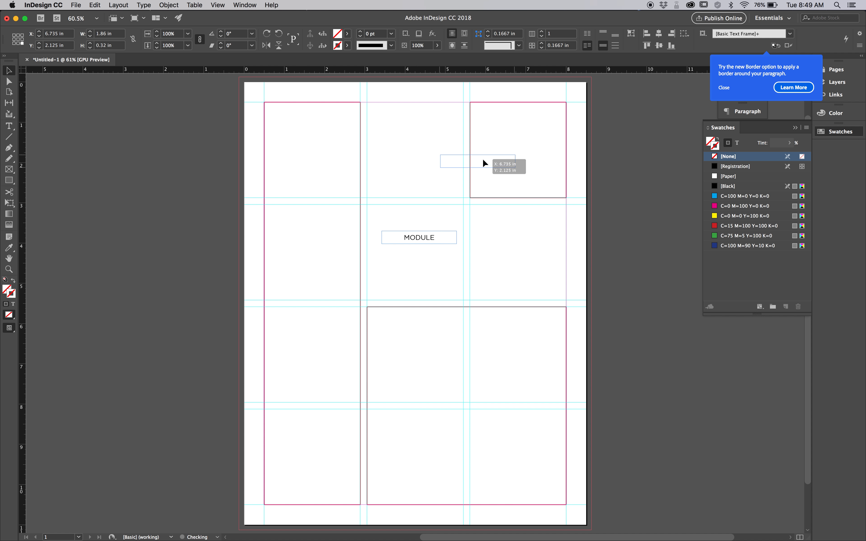
Move MODULE into the top-right frame and duplicate it into the left column.
drag(464, 162, 519, 150)
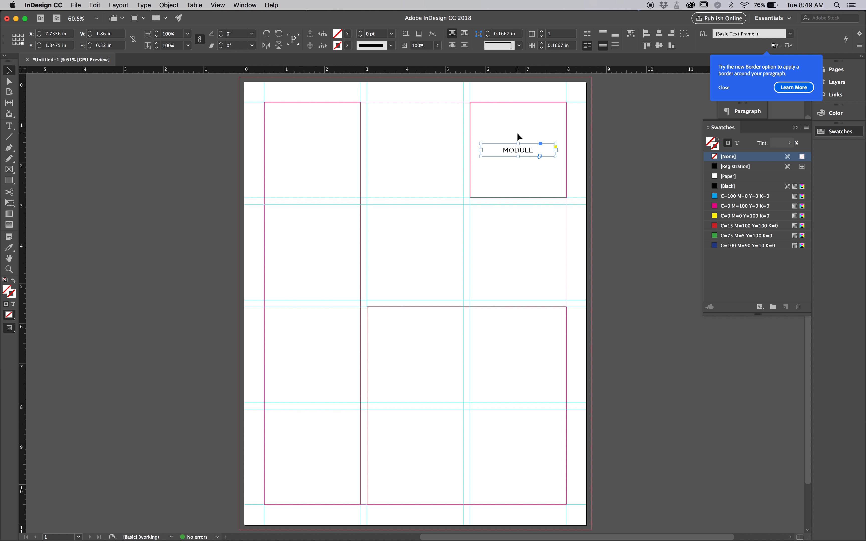
mouse_move(513, 151)
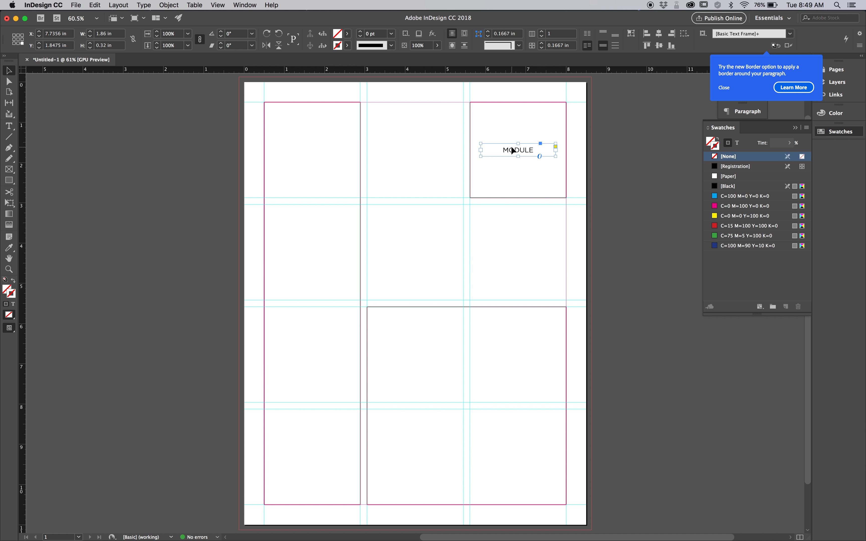
drag(516, 151, 507, 151)
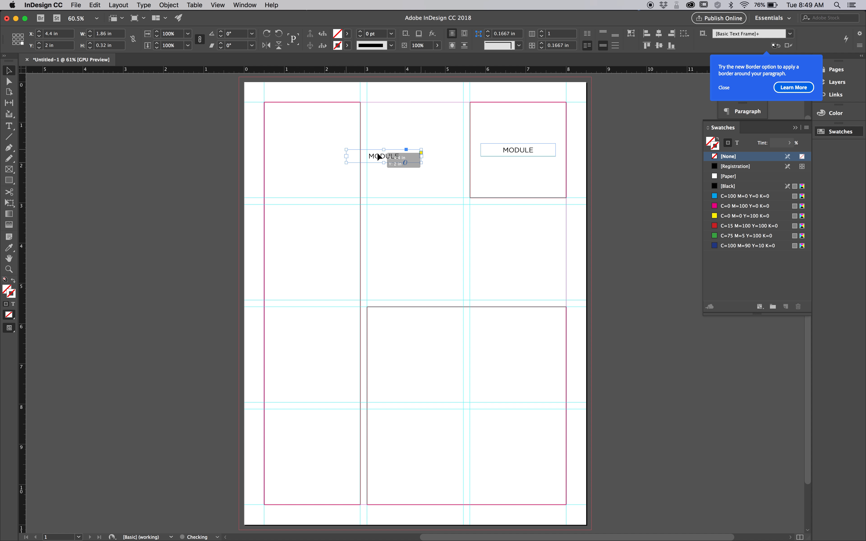
drag(383, 156, 335, 150)
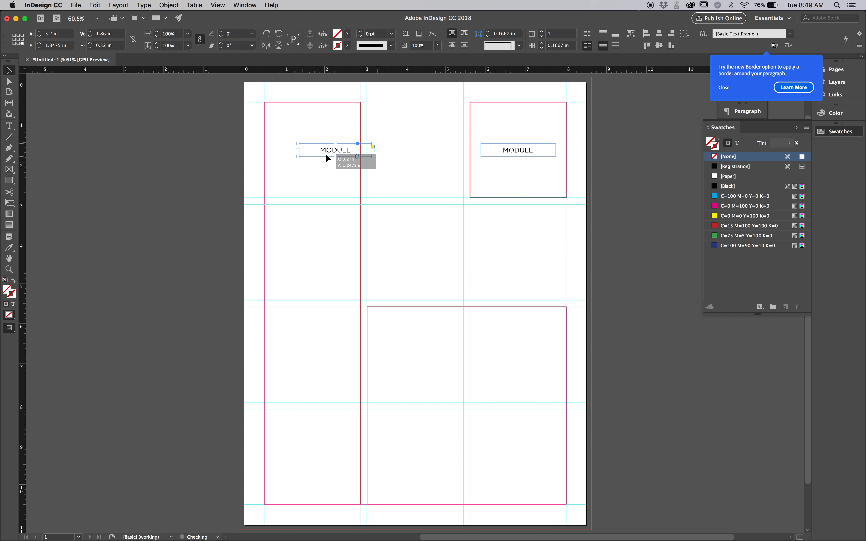
Position the copy at the top of the left column and retype it as COLUMN.
drag(335, 149, 312, 150)
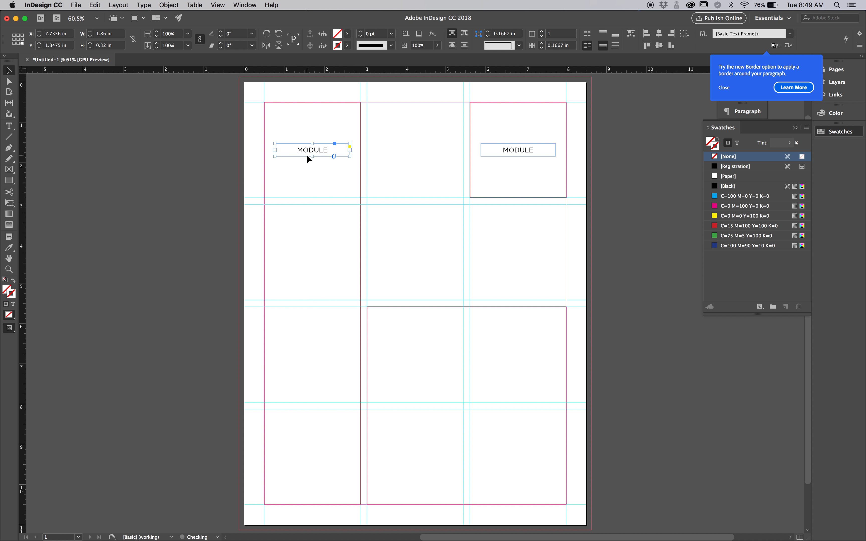
double_click(312, 149)
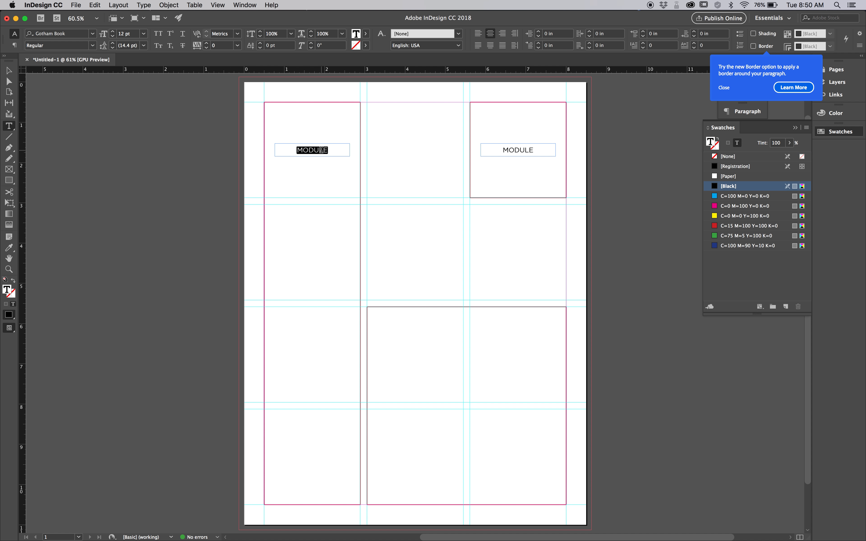
text(COLUMN)
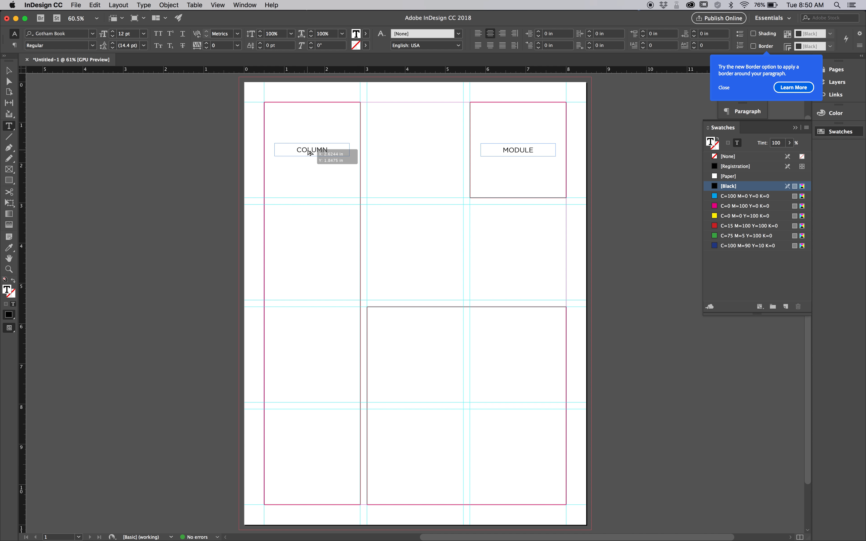
Duplicate the COLUMN label into the large bottom frame and retype it as SPATIAL ZONE.
drag(311, 150, 466, 302)
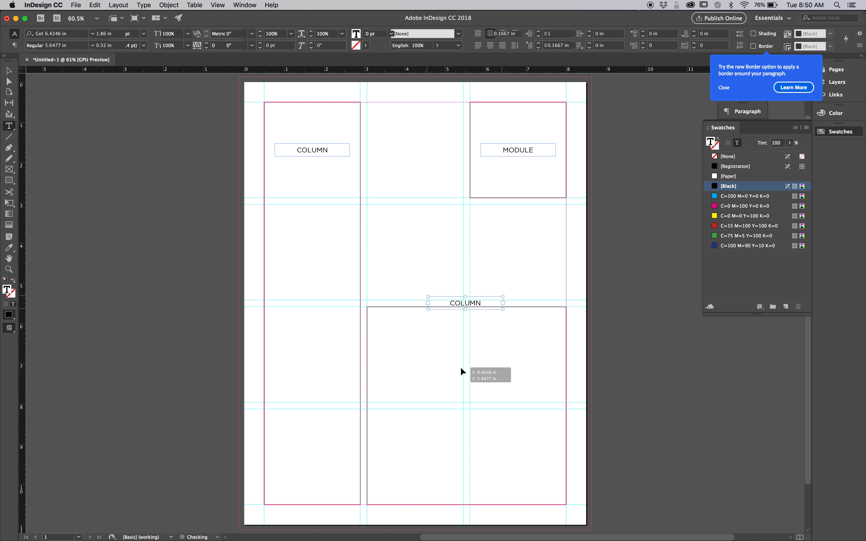
drag(464, 302, 469, 406)
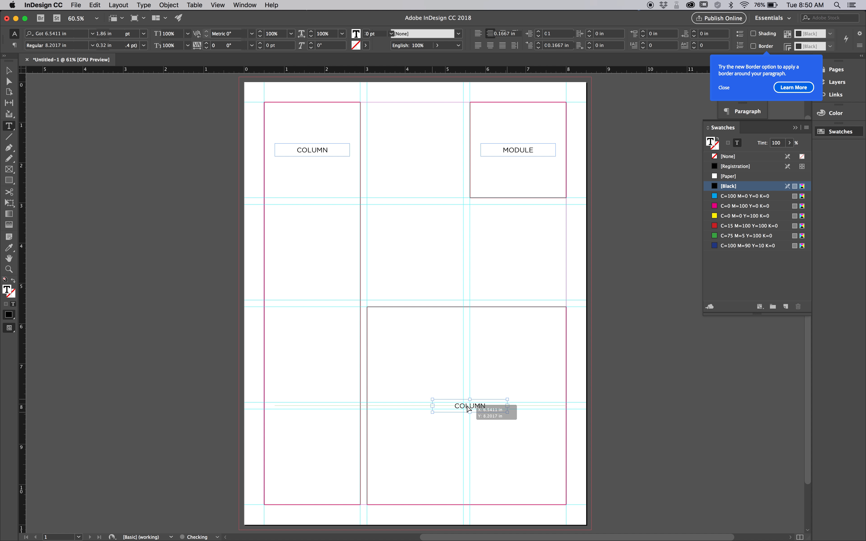
drag(470, 406, 466, 409)
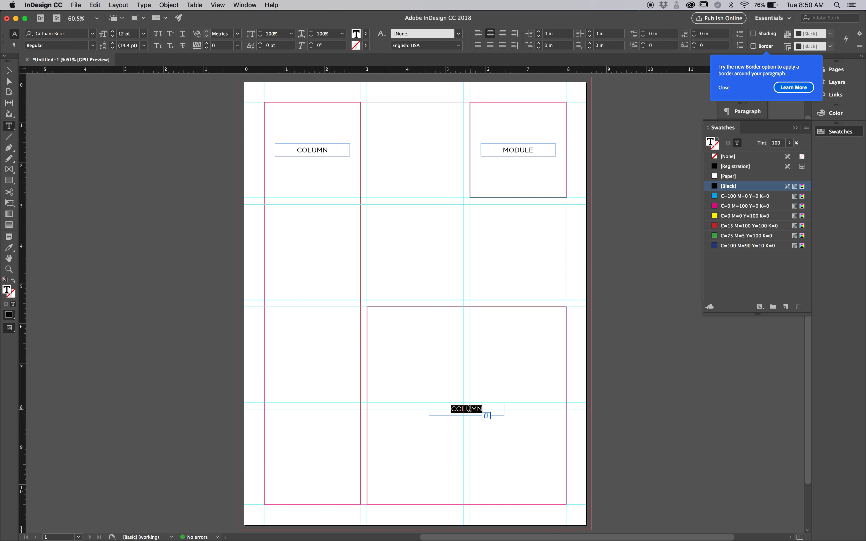
text(S)
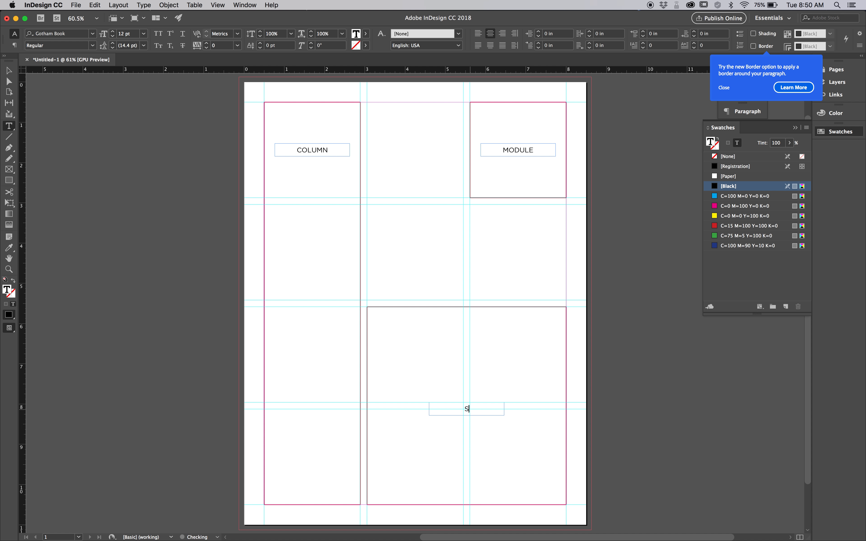
text(PATIAL)
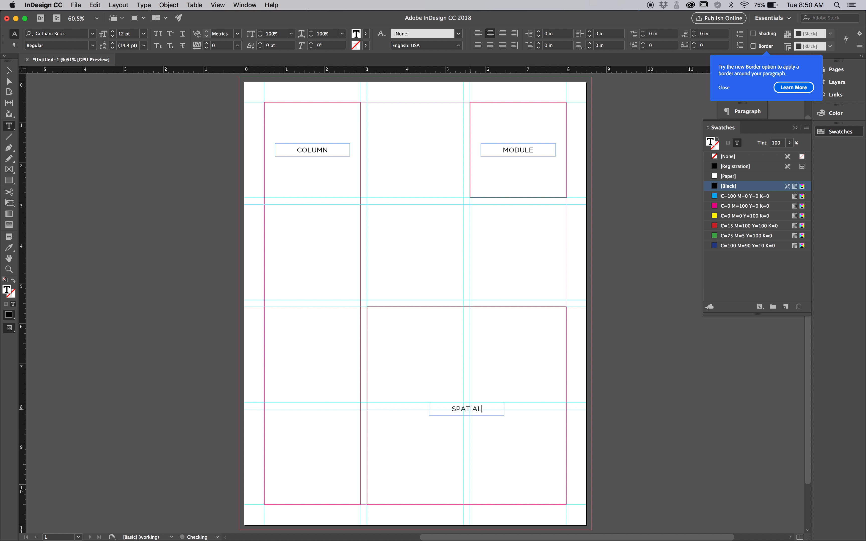
text(ZONE)
text(A)
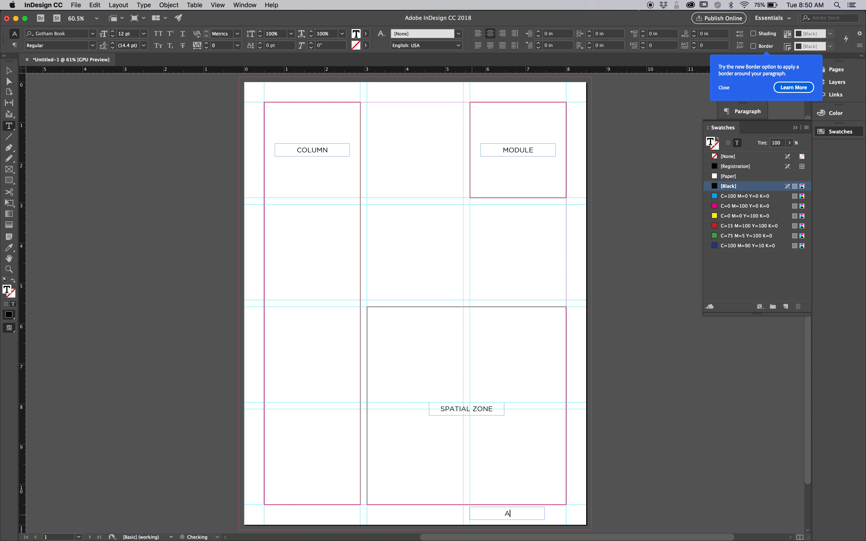
Retype the lower label as ADOBE and colour its text cyan.
text(DOBE)
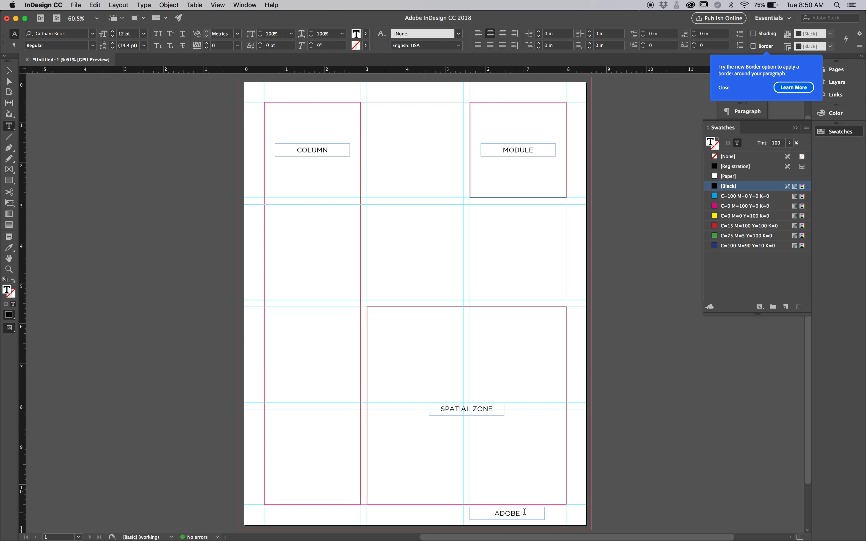
double_click(506, 513)
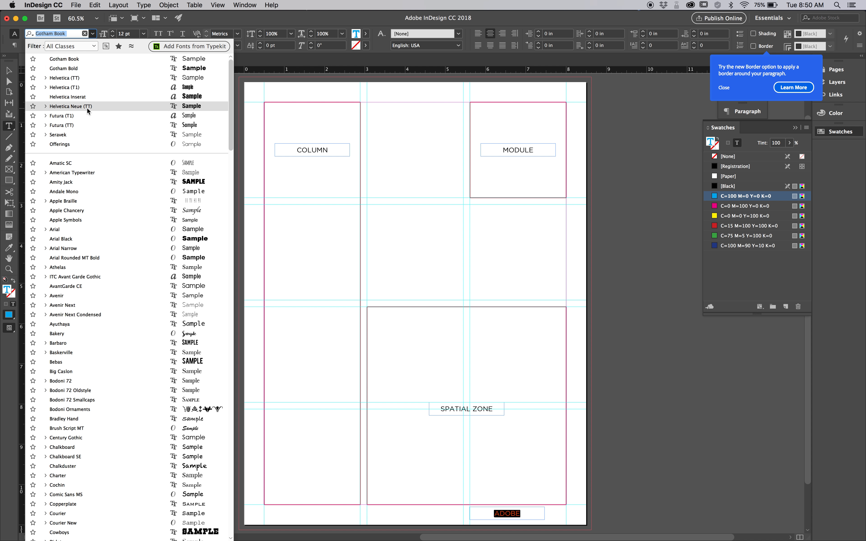
mouse_move(83, 174)
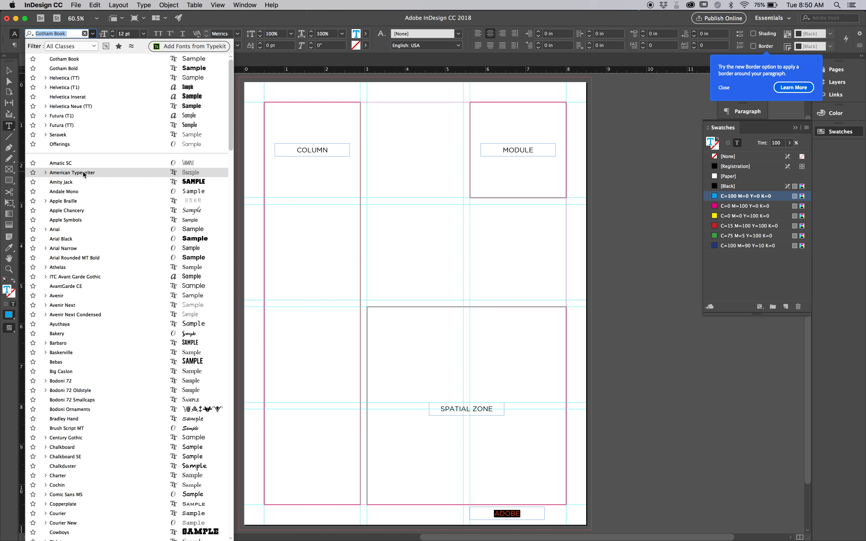
click(45, 173)
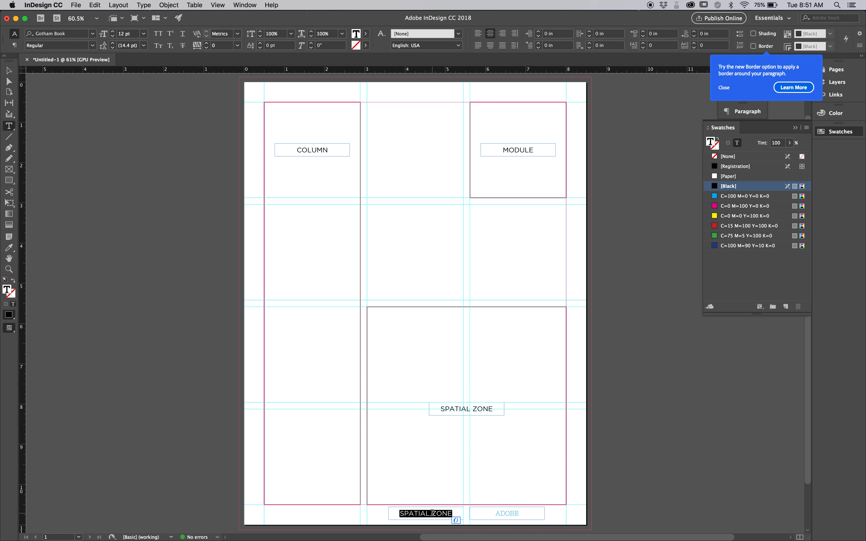
Retype the second bottom label as MARKER and deselect it.
text(MARKER)
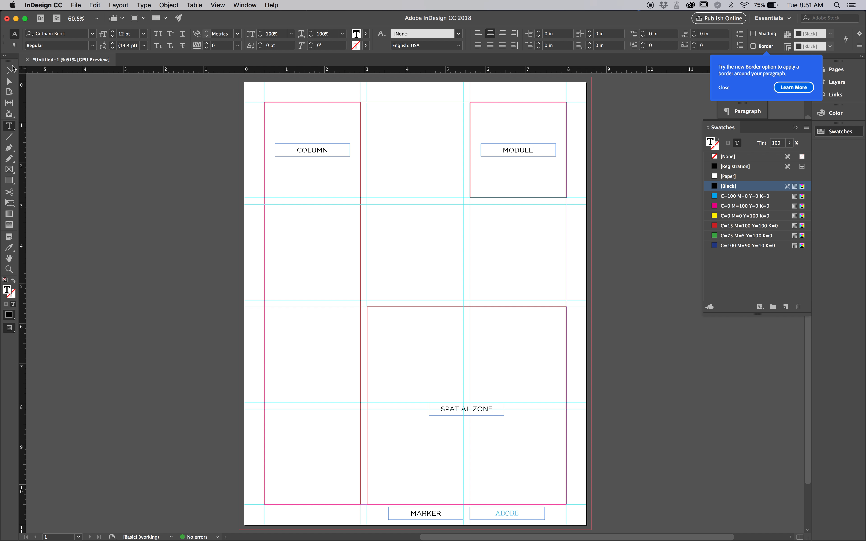
click(8, 72)
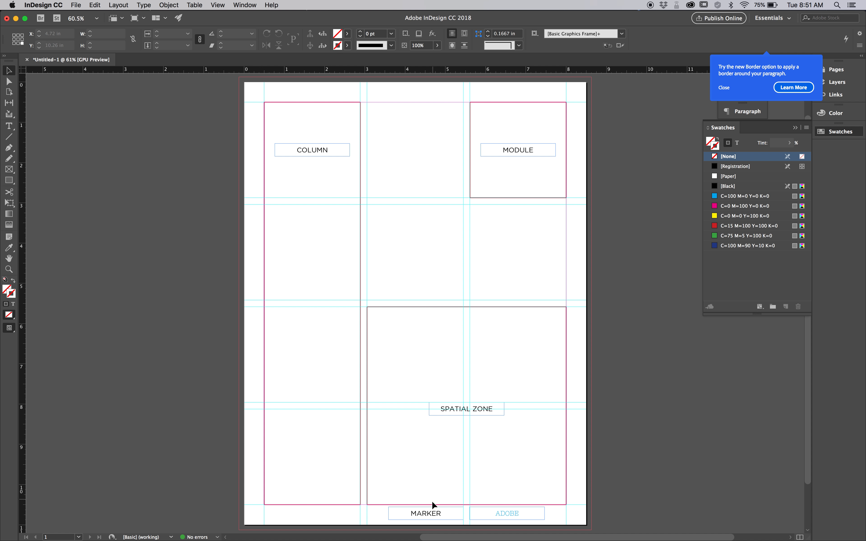
Duplicate the MARKER label, retype it as FLOW LINE, and position it along the lower guide.
drag(376, 200, 465, 221)
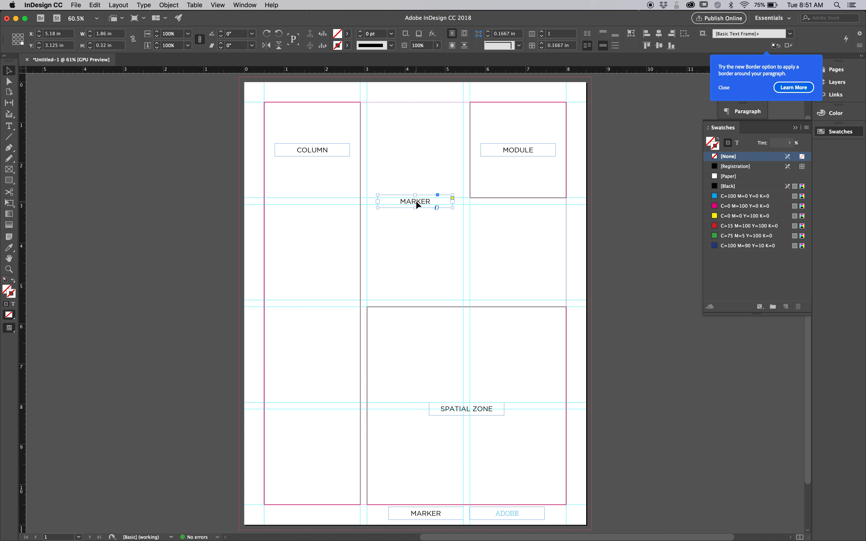
double_click(415, 202)
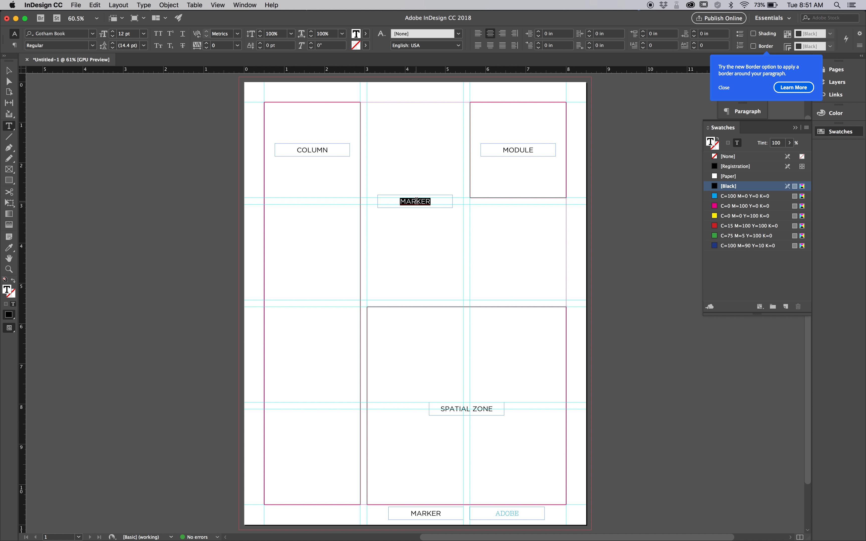
text(FLOWLINE)
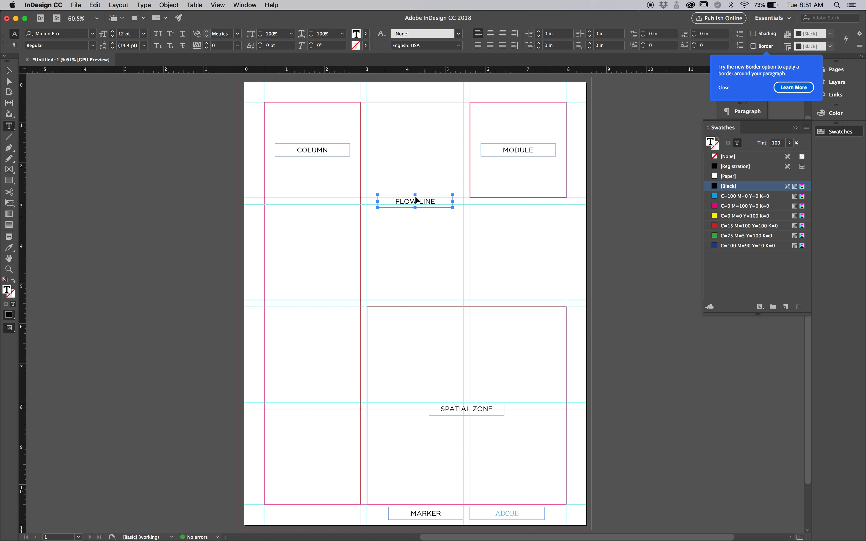
drag(415, 202, 362, 276)
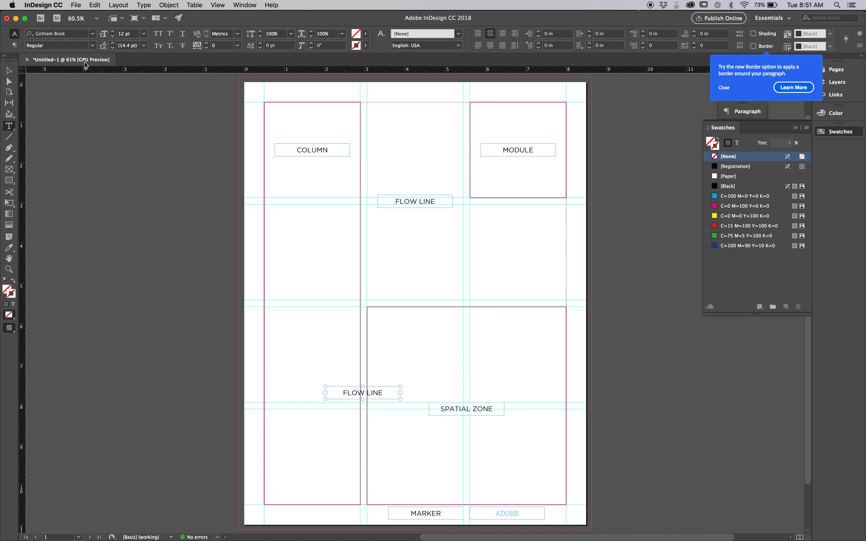
Rotate the copied label 90° into the gap beside the column and retype it as ALLEY.
click(9, 72)
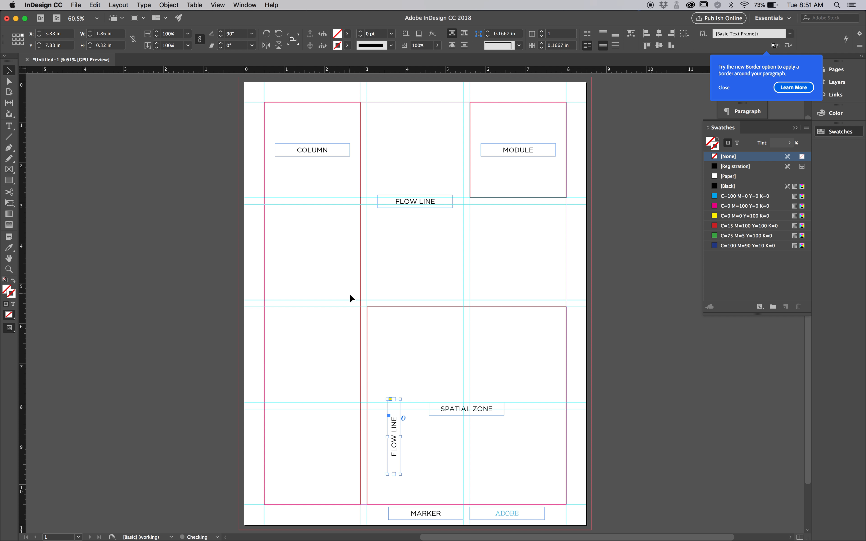
drag(393, 439, 363, 353)
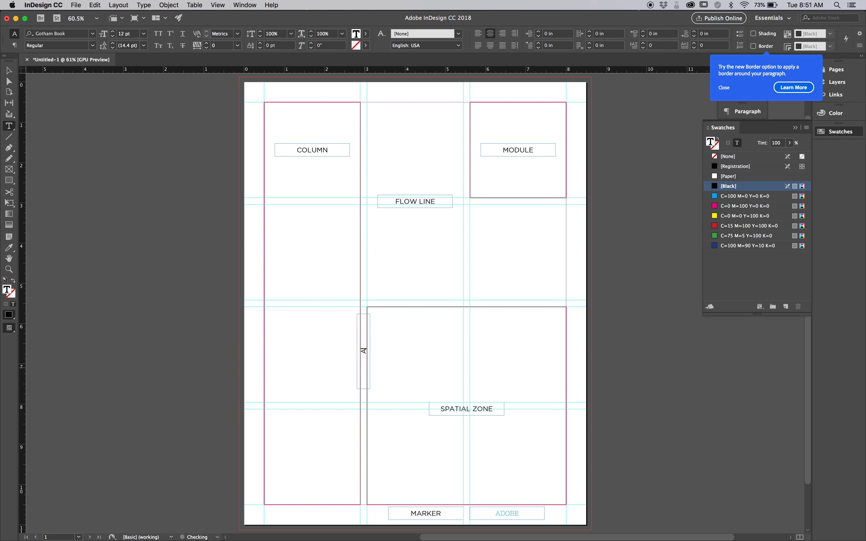
text(ALLEY)
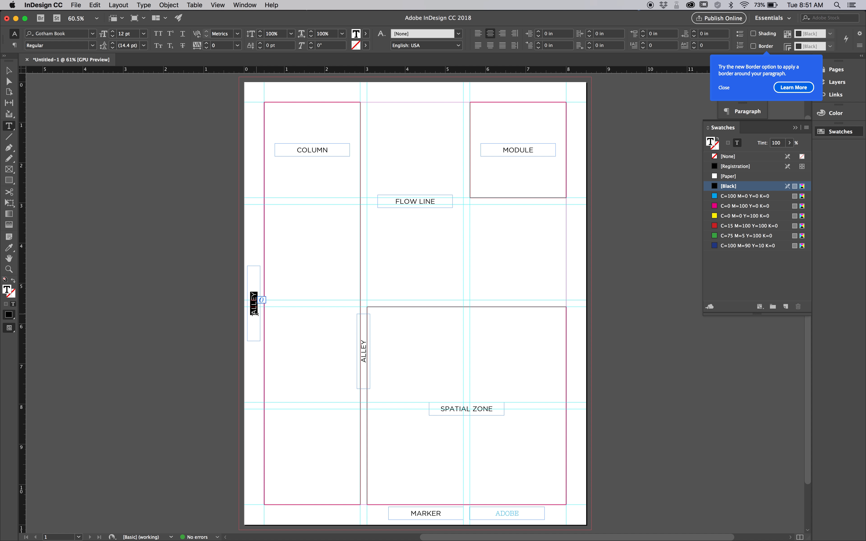
Retype the left-margin copy as a vertical GUTTER label and finish editing.
text(GUTTER)
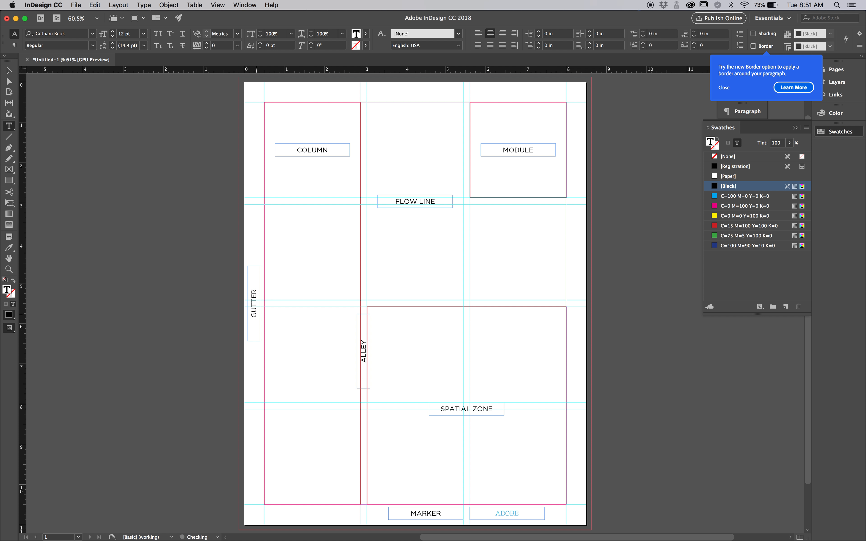
click(254, 305)
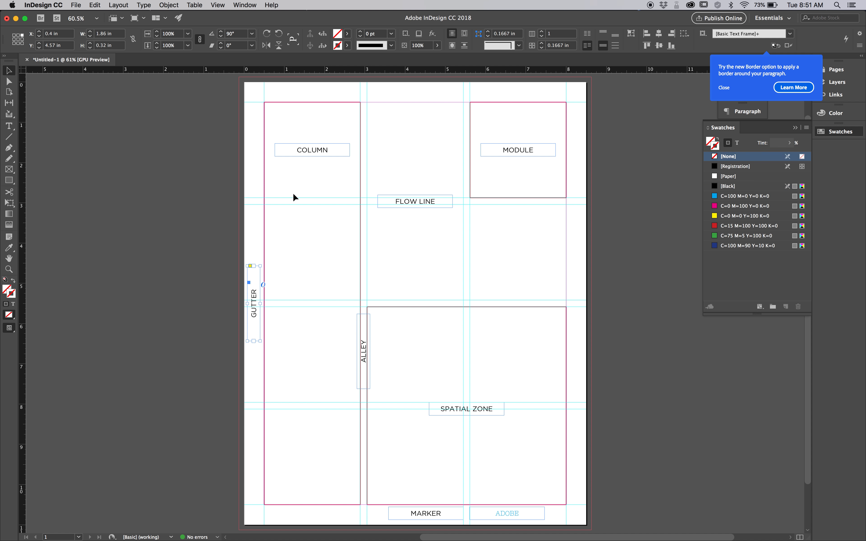
click(395, 269)
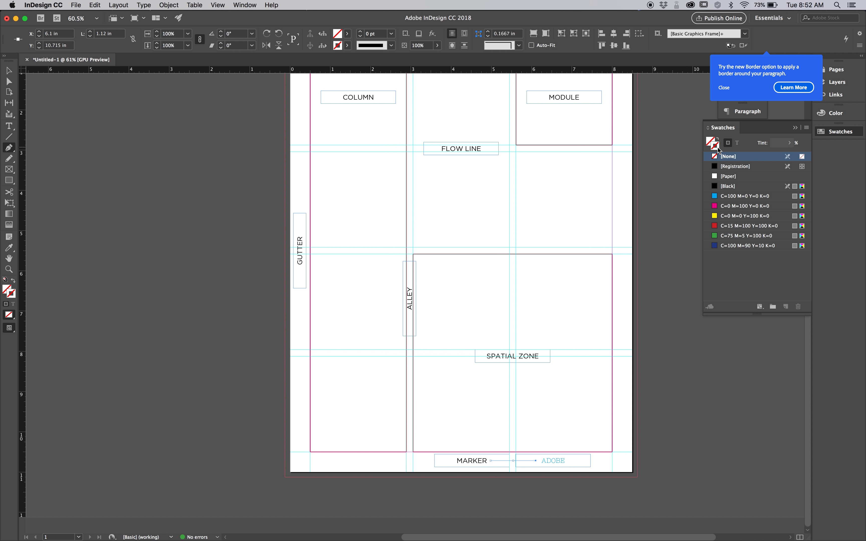
mouse_move(720, 169)
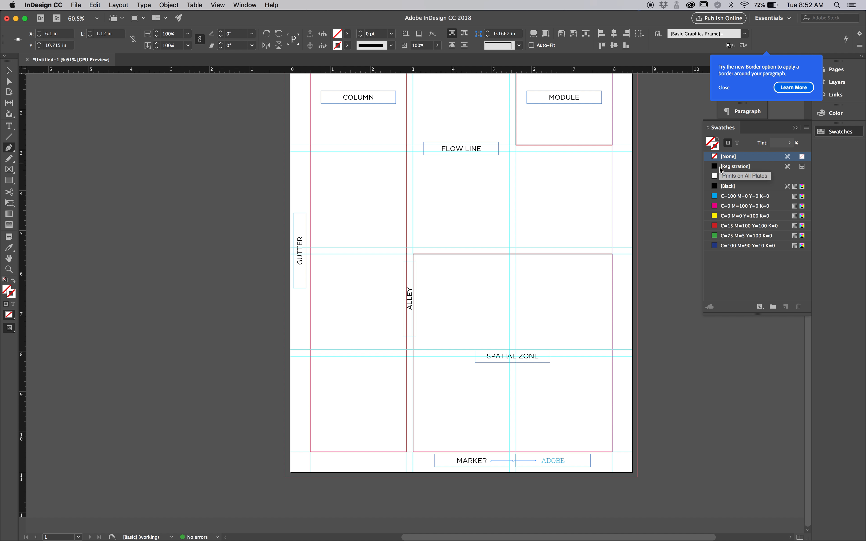
Give the MARKER-to-ADOBE line a black stroke and dismiss the paragraph border tip.
click(728, 187)
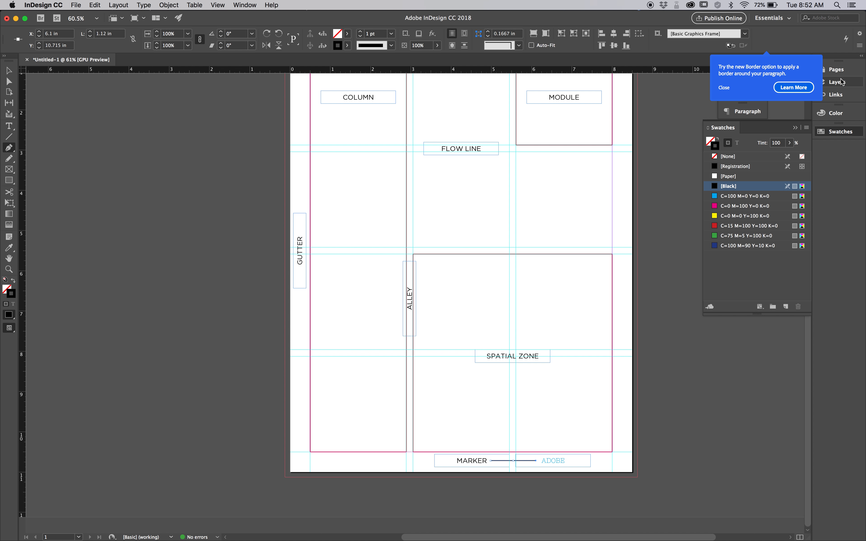
click(724, 87)
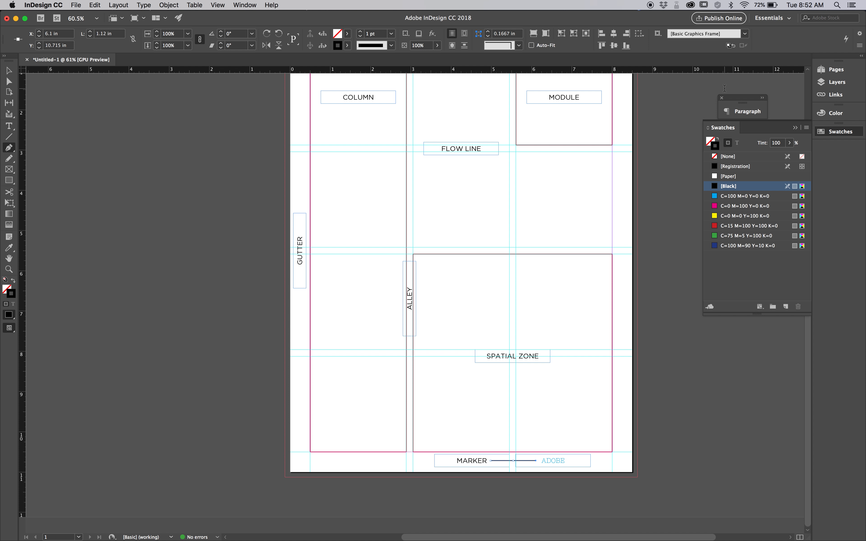
Set the MARKER line's stroke weight to 0.5 pt with a Triangle end arrowhead.
click(245, 5)
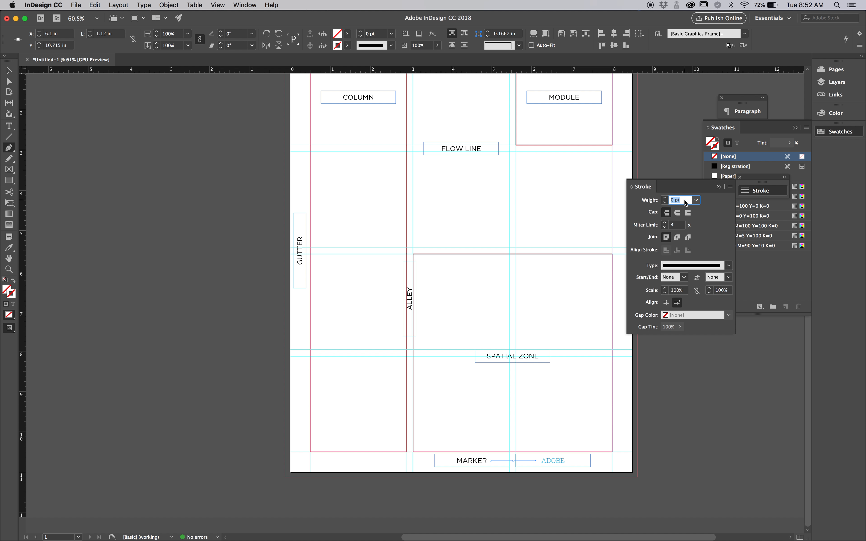
text(.5)
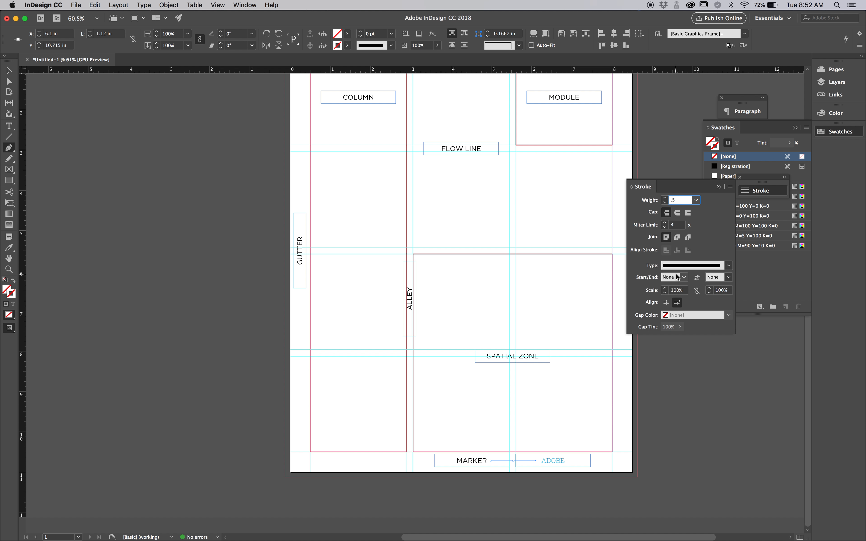
click(729, 277)
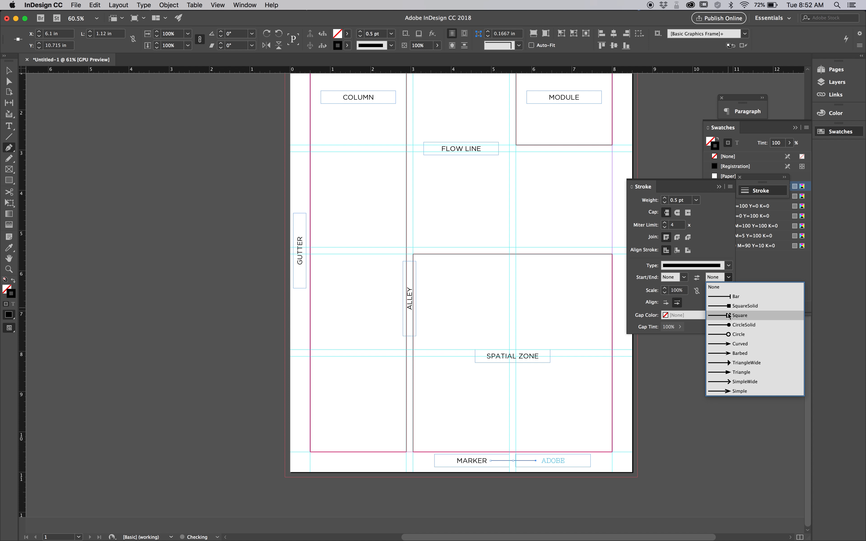
mouse_move(730, 374)
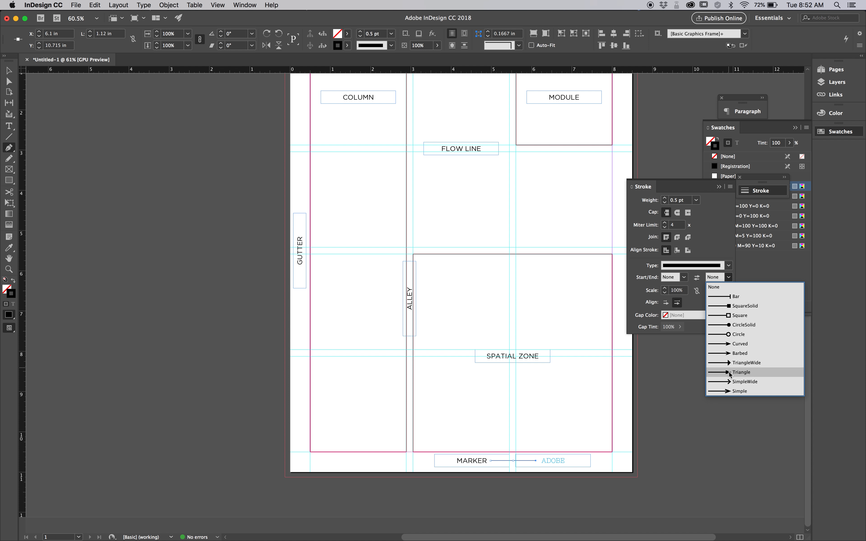
click(741, 372)
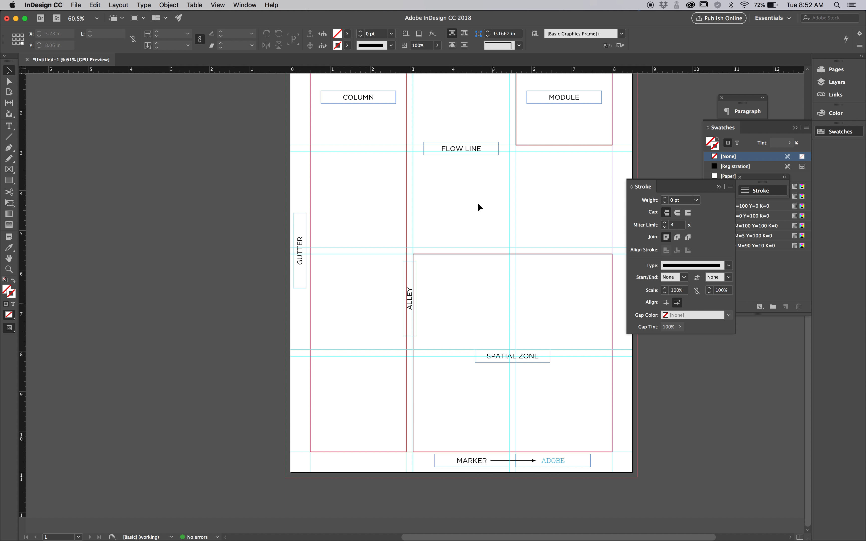
mouse_move(549, 220)
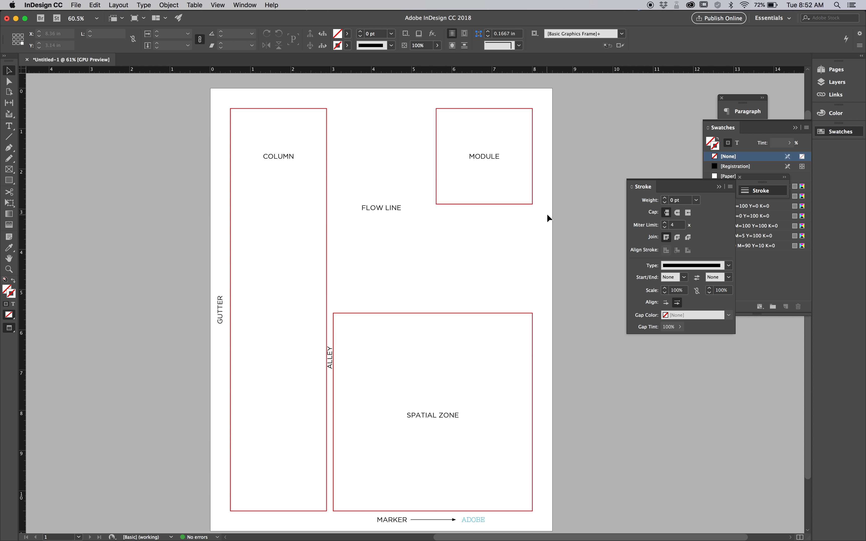
Bring up the File menu after previewing the clean diagram.
click(76, 5)
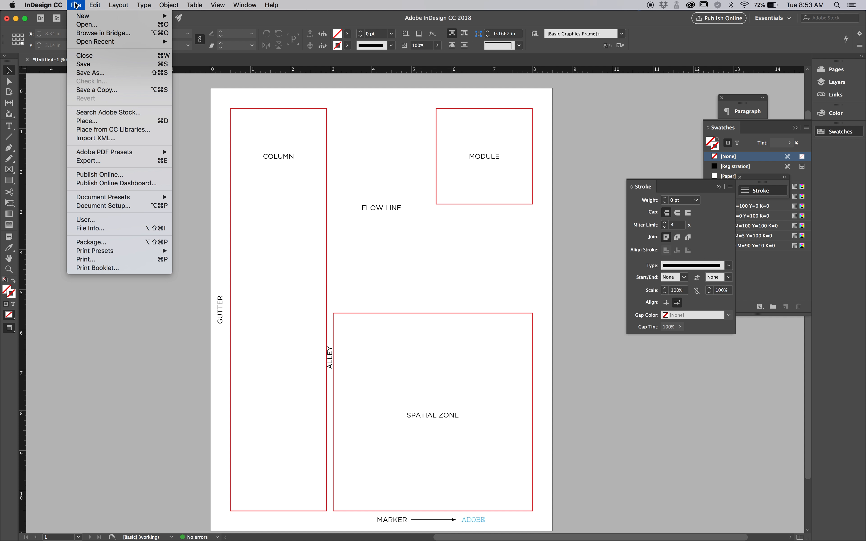
mouse_move(87, 121)
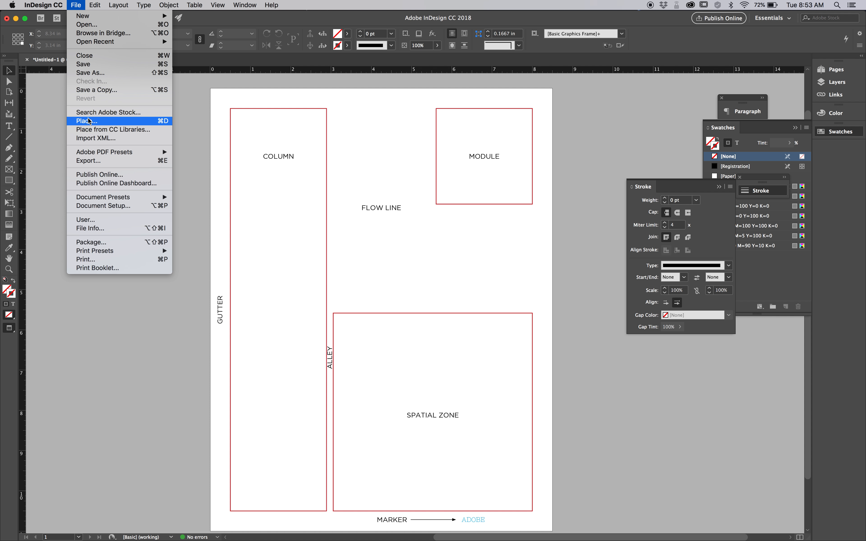
Export the page as an Adobe PDF (Print) named 'Gardea E 1' to the Desktop with print settings.
click(87, 121)
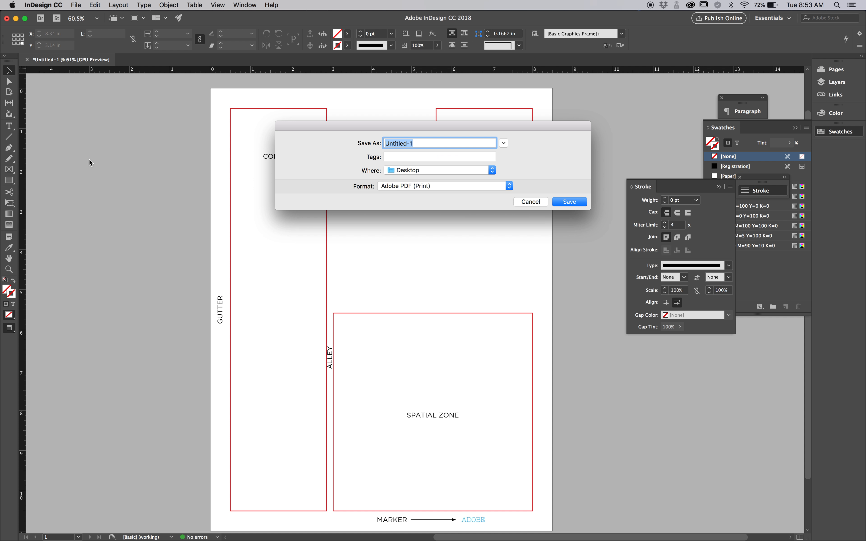
mouse_move(408, 178)
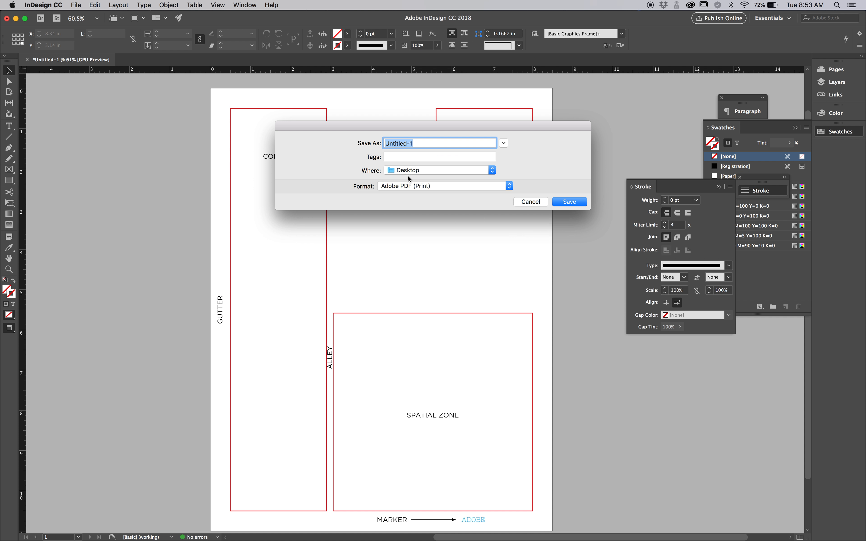
text(Gardea)
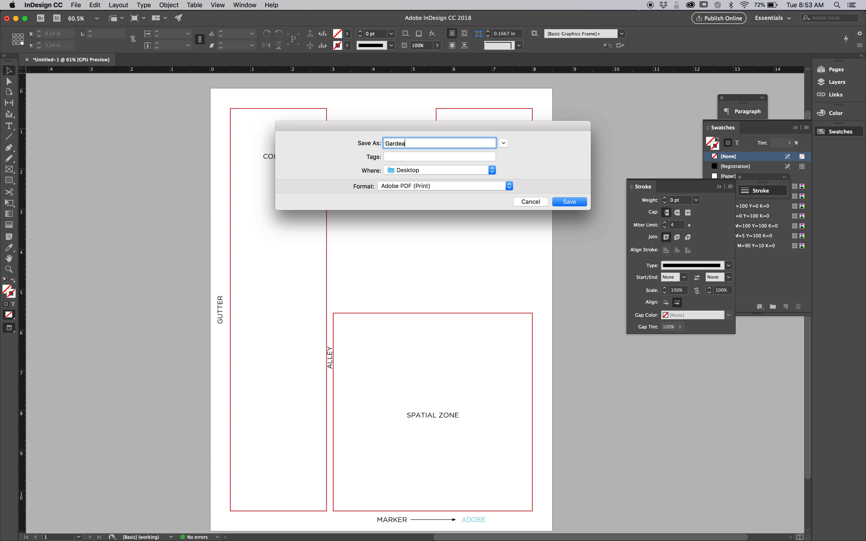
text(E)
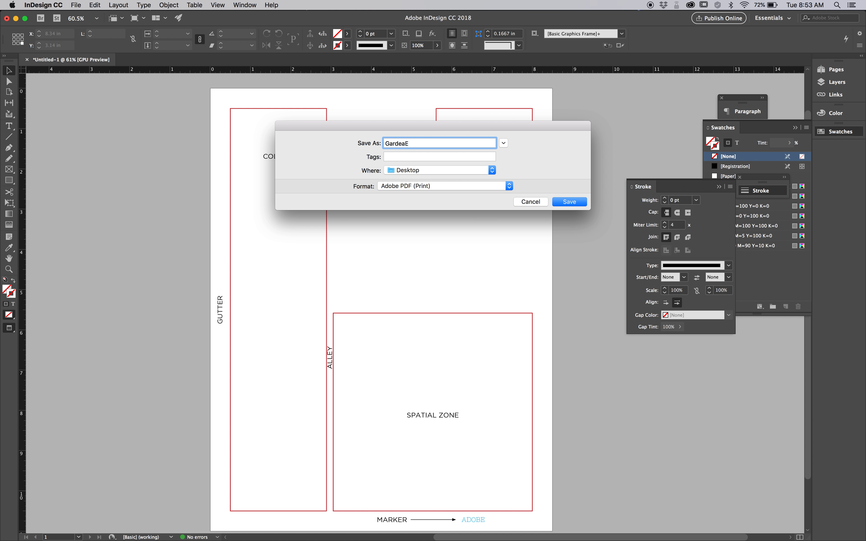
text(1)
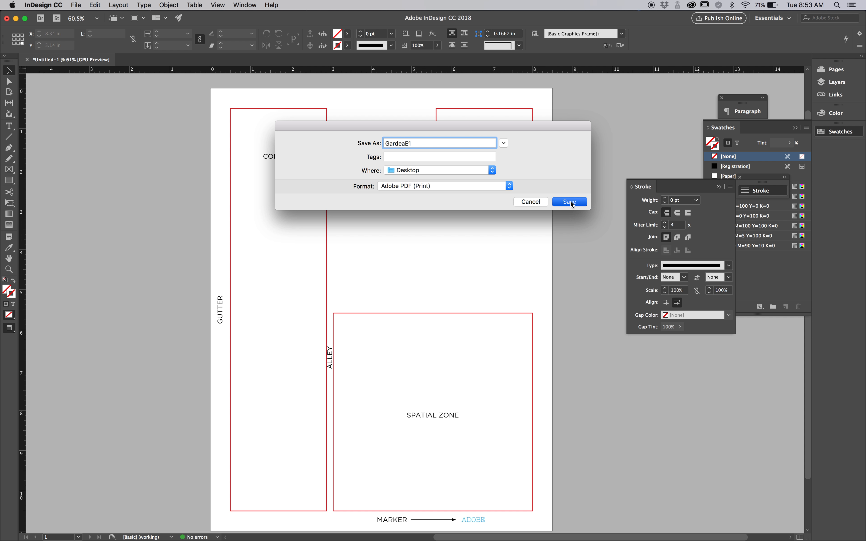
click(570, 202)
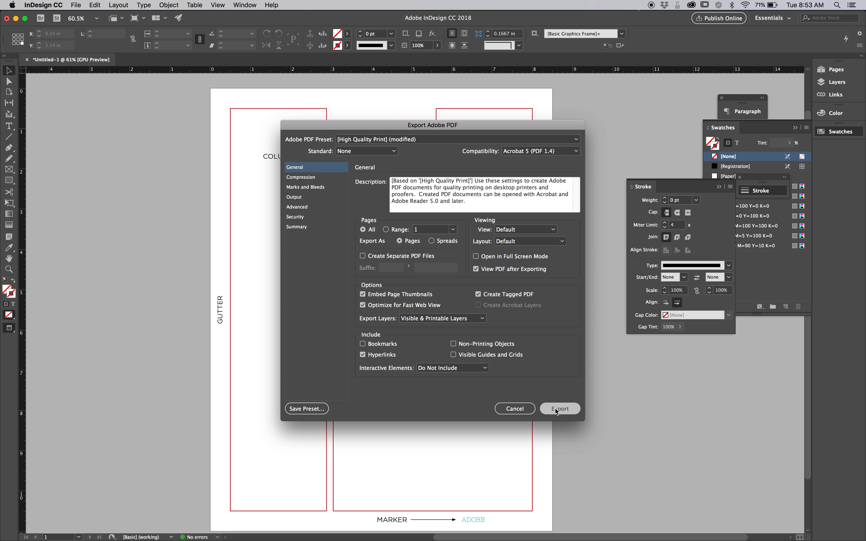
click(560, 409)
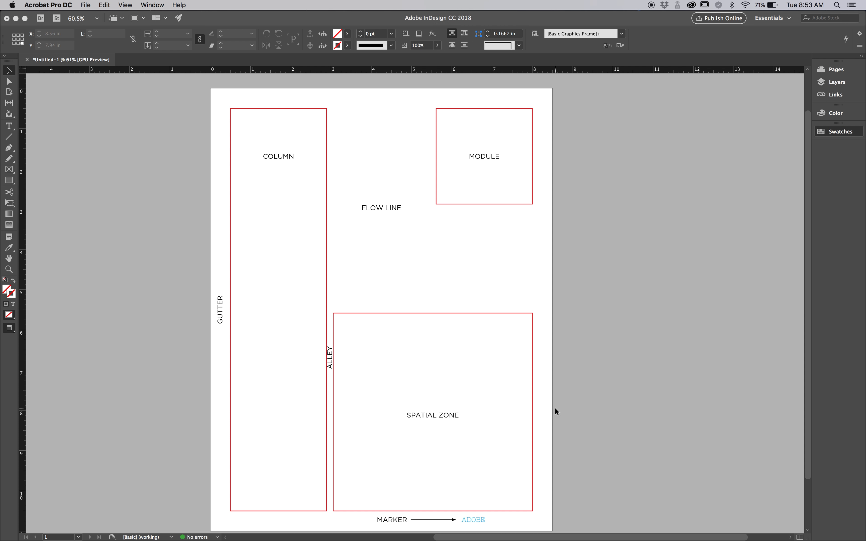